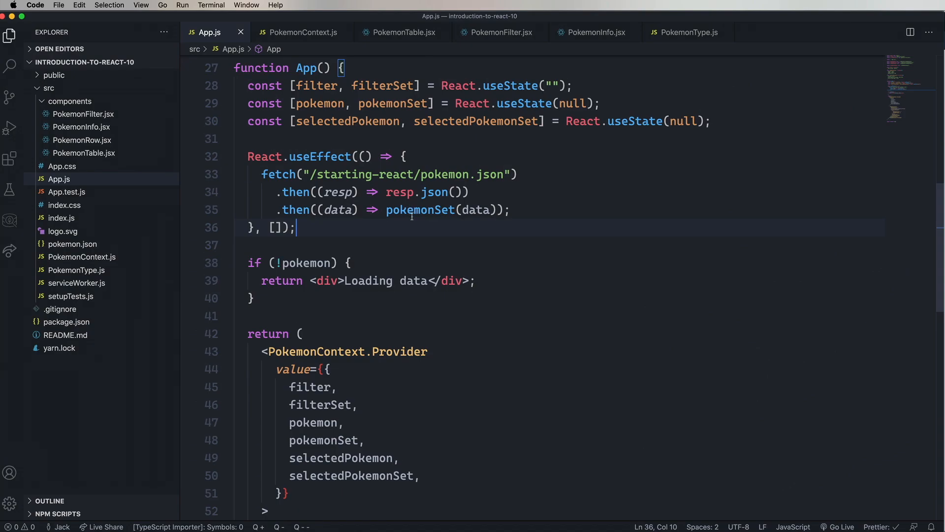
mouse_move(436, 228)
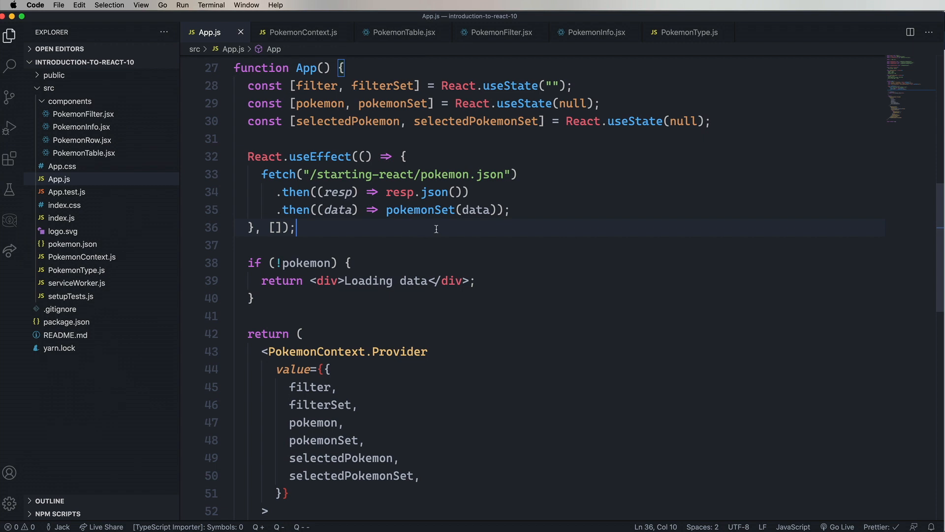
- Declare a pokemonReducer(state, action) arrow function with a switch on action.type
scroll(up, 3)
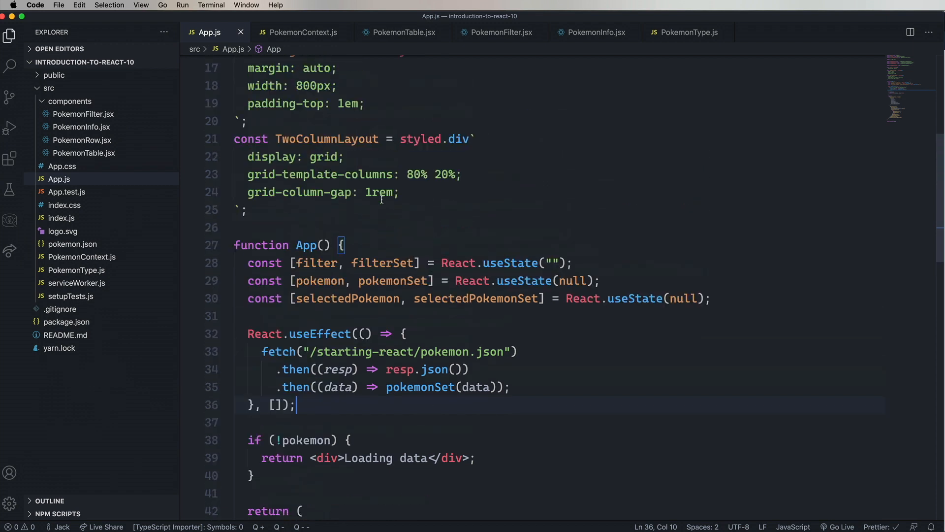
scroll(up, 3)
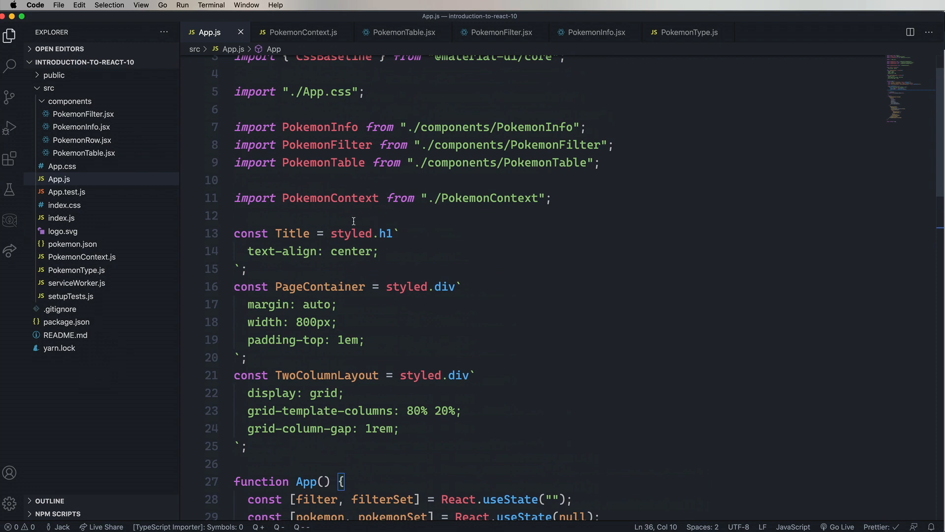
text(c)
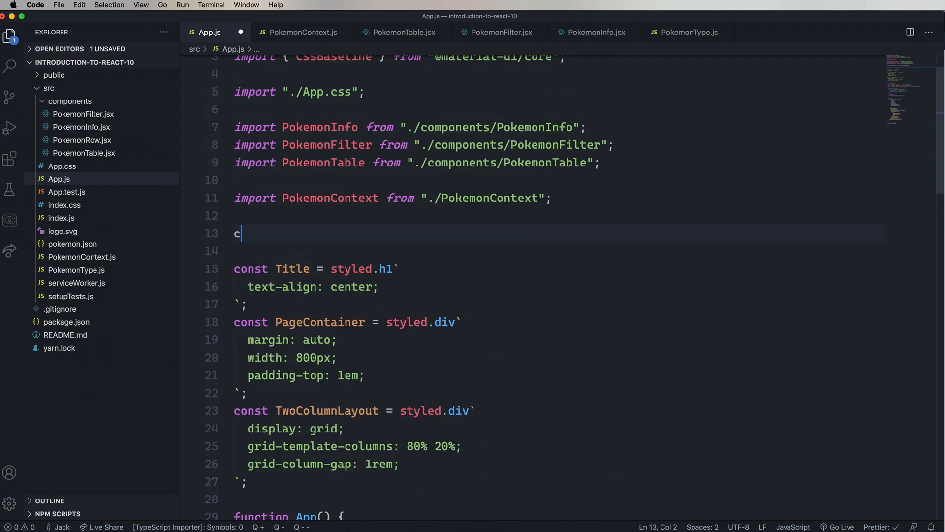
text(onst pokemonReducer =)
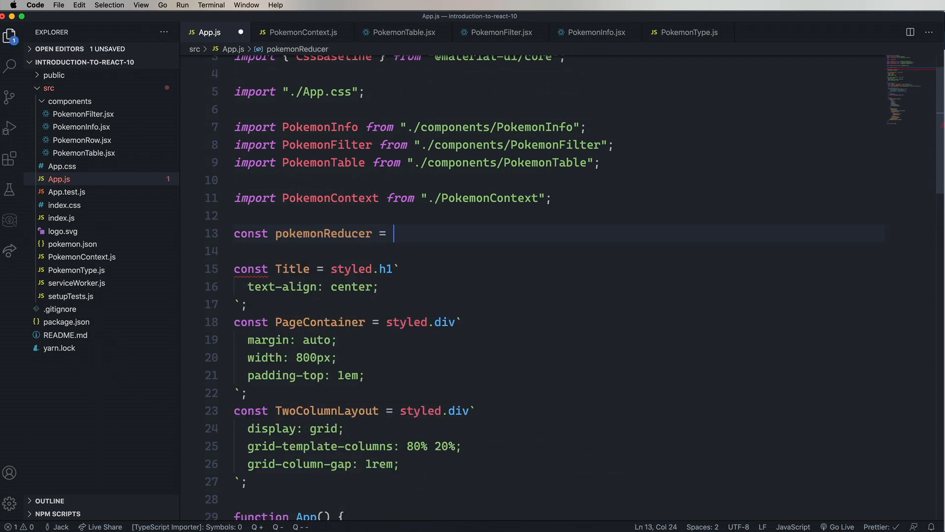
text(()
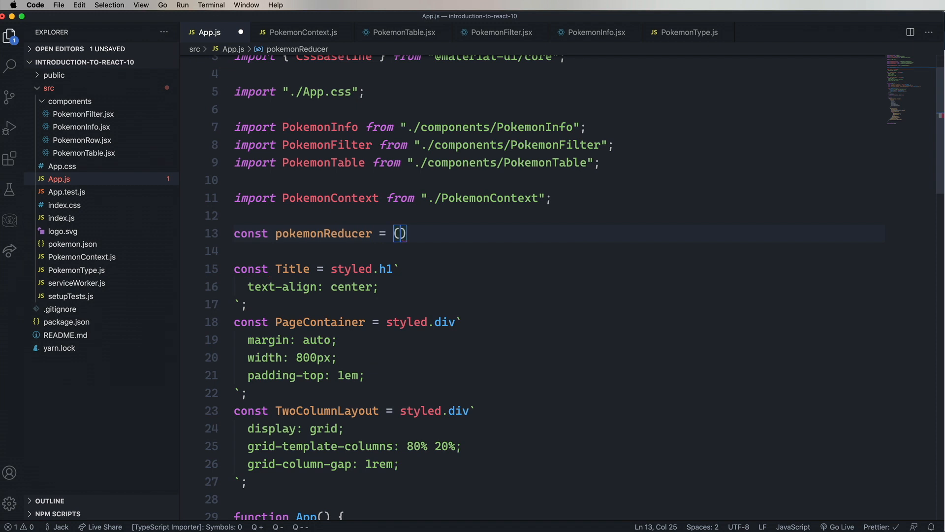
text(state, action)
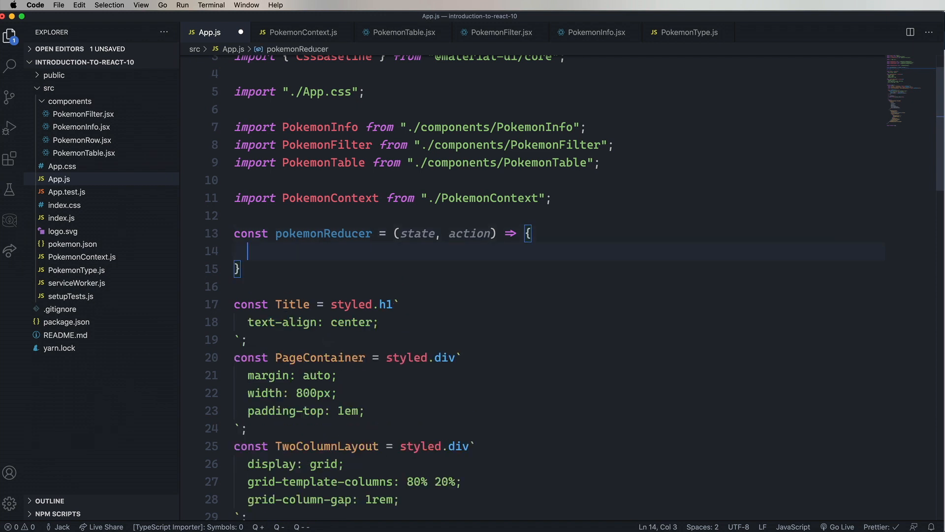
text(switch())
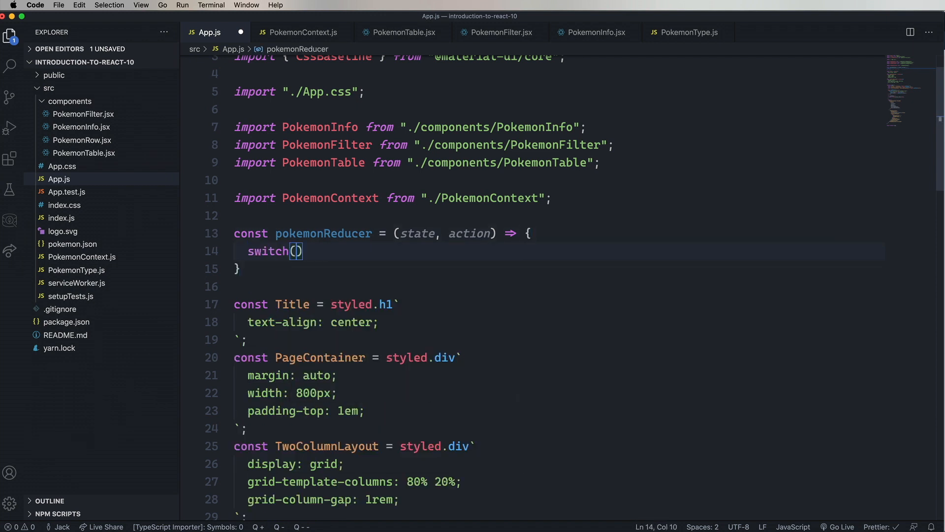
text(action.type)
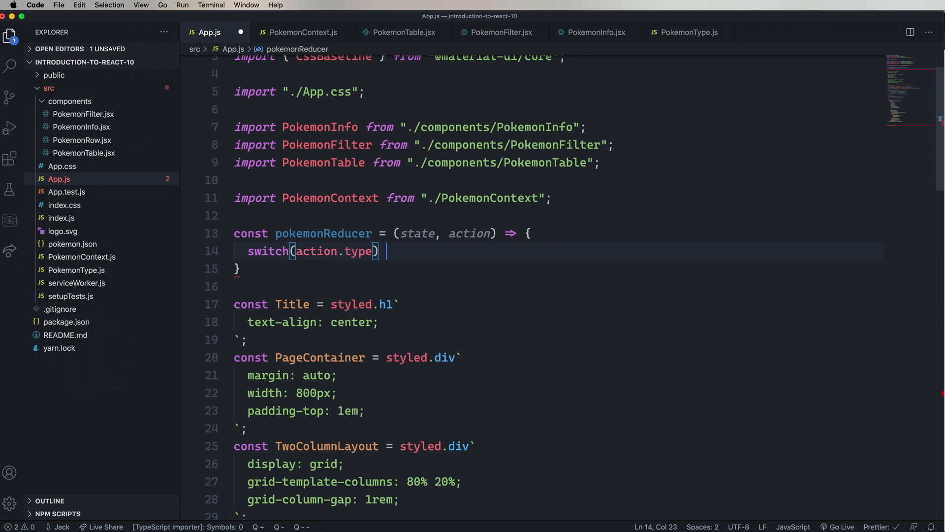
text({)
text(case 'SET_FILTER':)
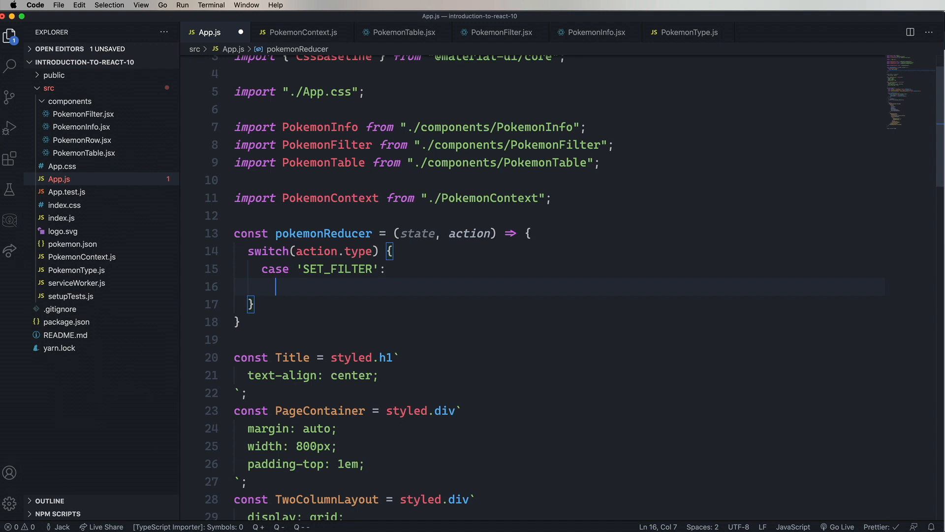
- Write the SET_FILTER case returning {...state, filter: action.payload}
text(return {)
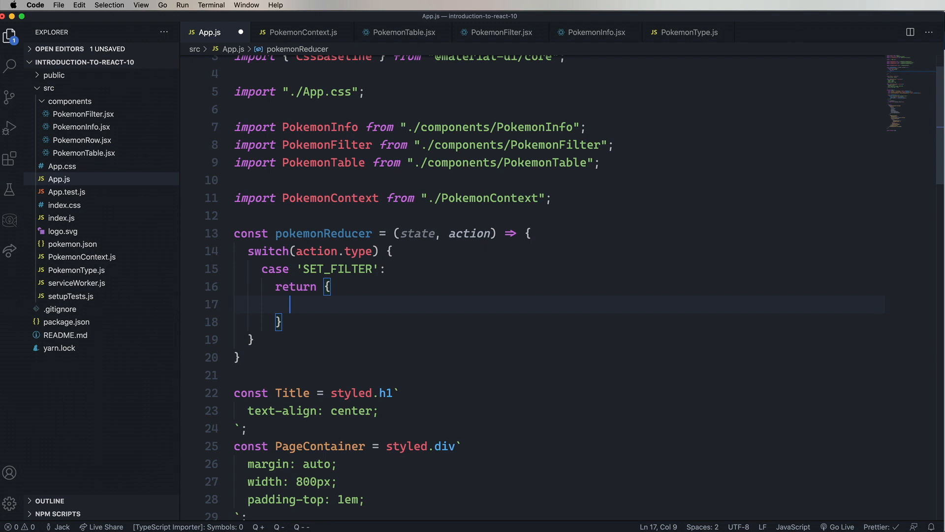
text(...state,)
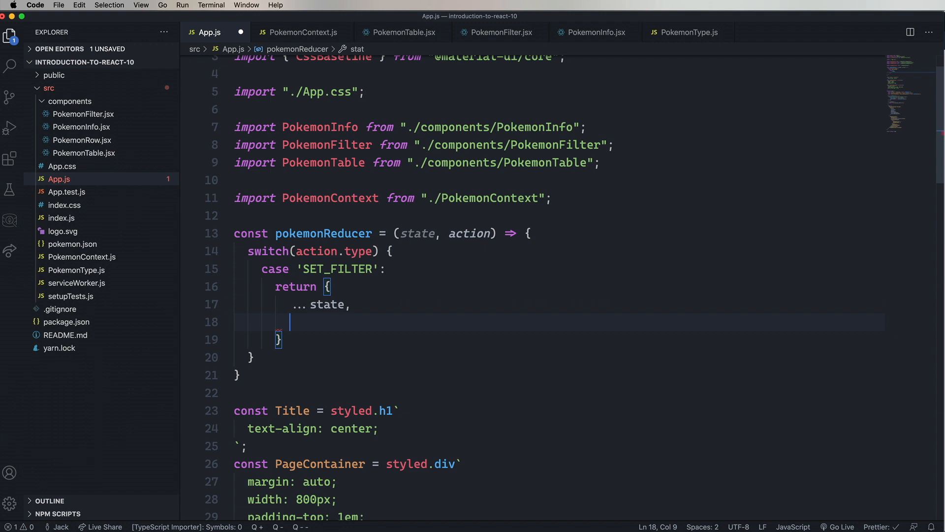
text(filt)
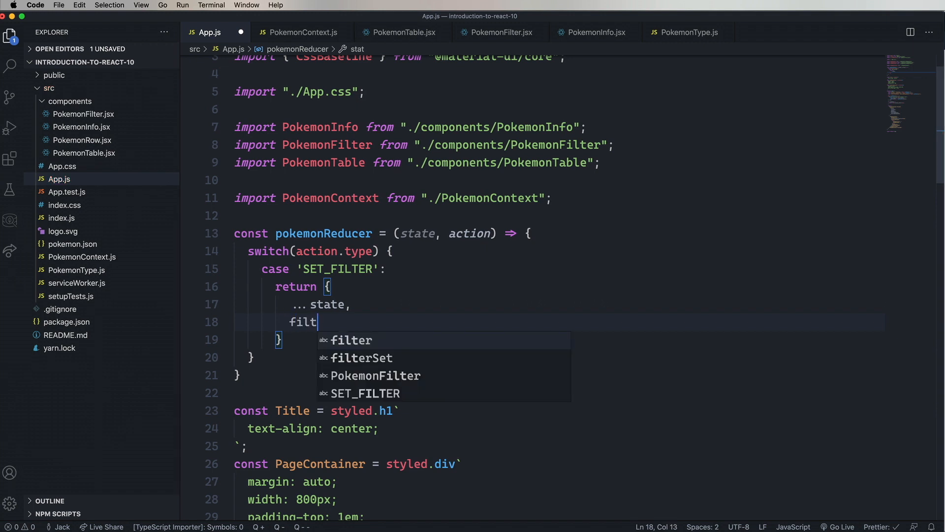
text(er: acti)
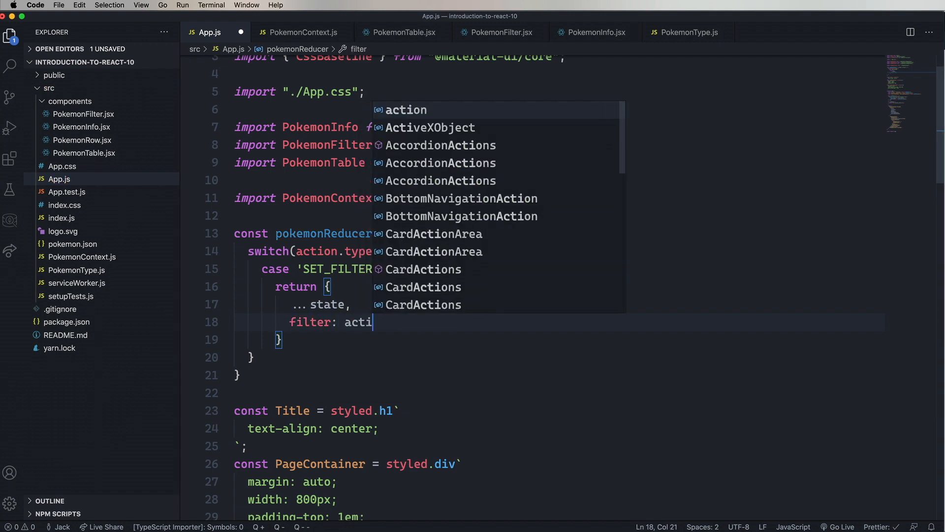
text(on.payload)
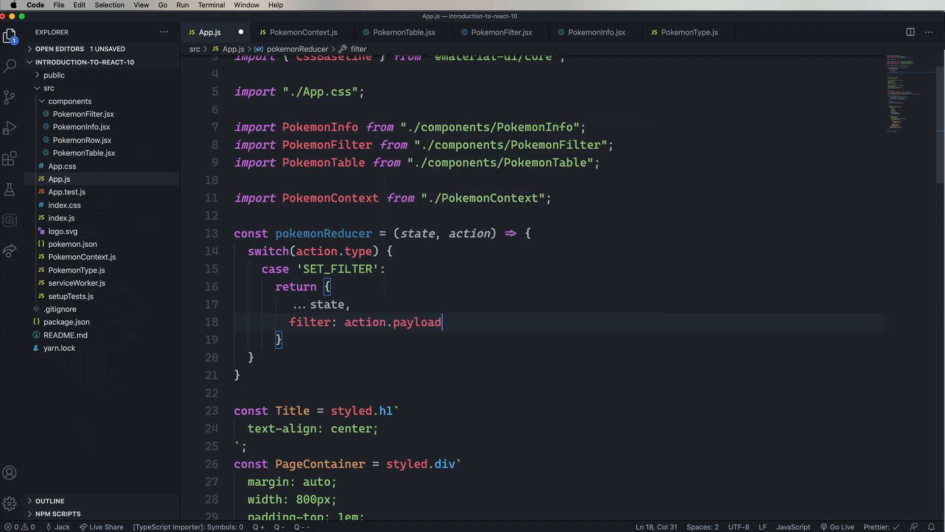
text(,)
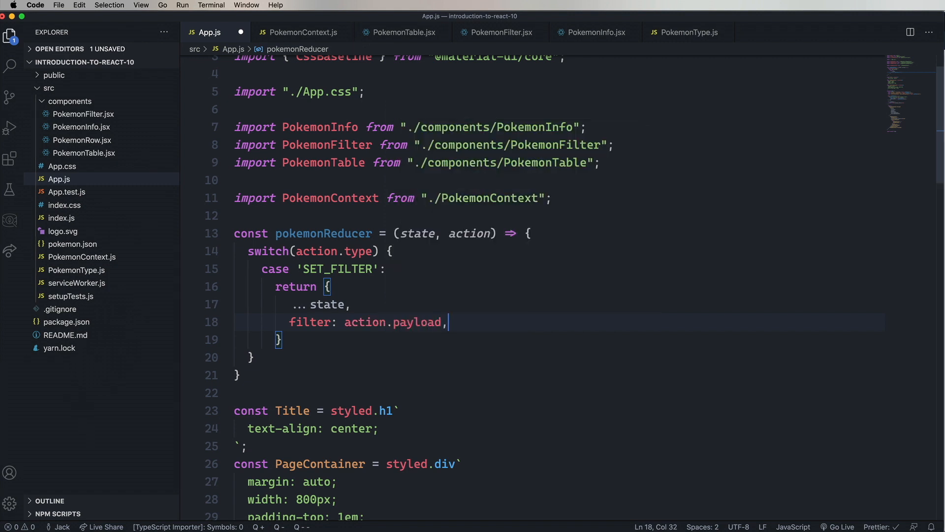
text(;)
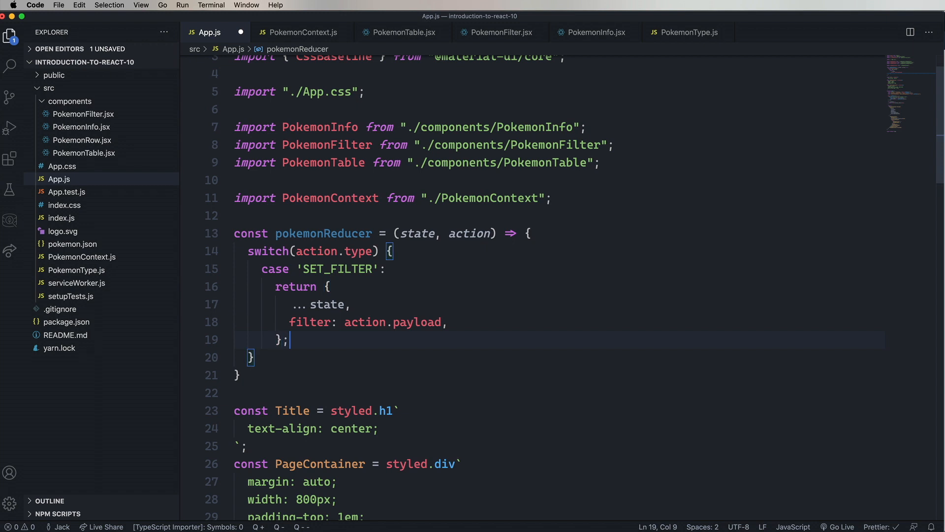
double_click(295, 286)
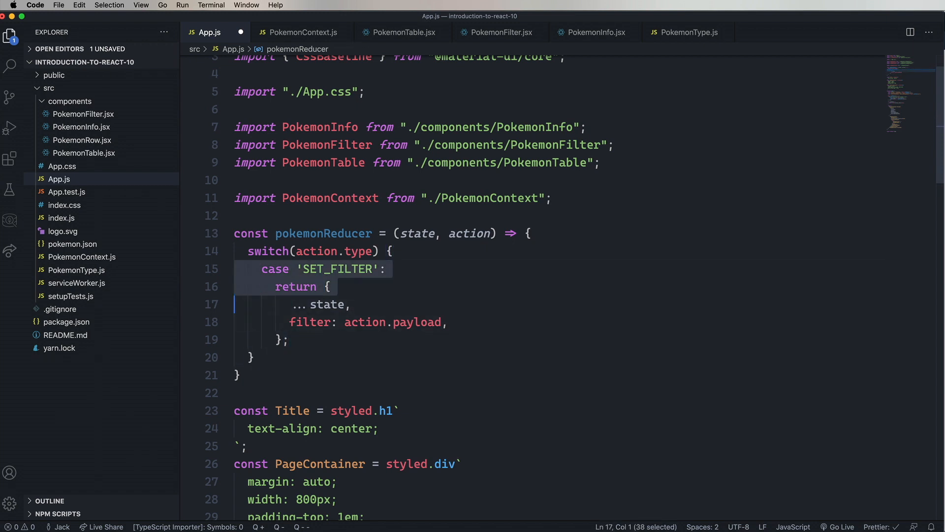
- Duplicate the case into SET_POKEMON and SET_SELECTED_POKEMON, then start a default that throws an error
click(247, 356)
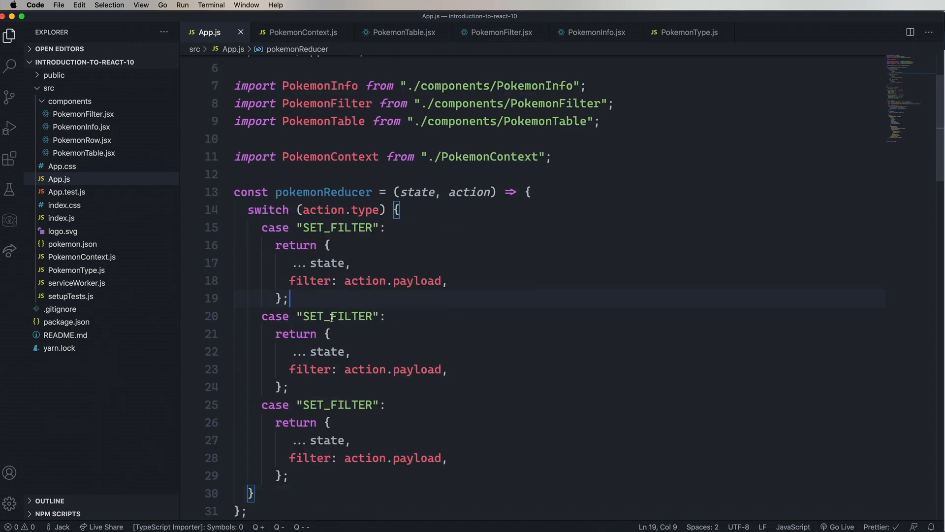
double_click(336, 316)
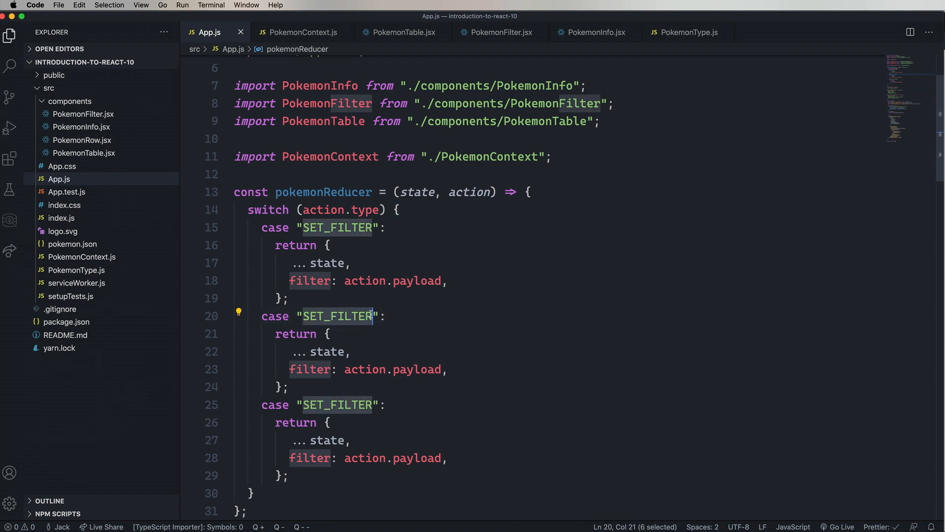
text(SET_POKEMON)
click(560, 404)
text(SELECTO)
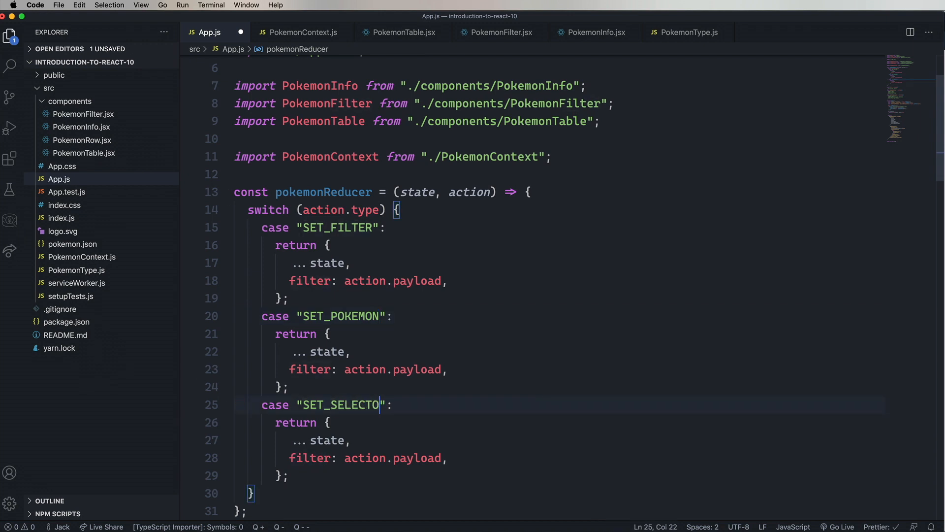
text(D_POKEMON)
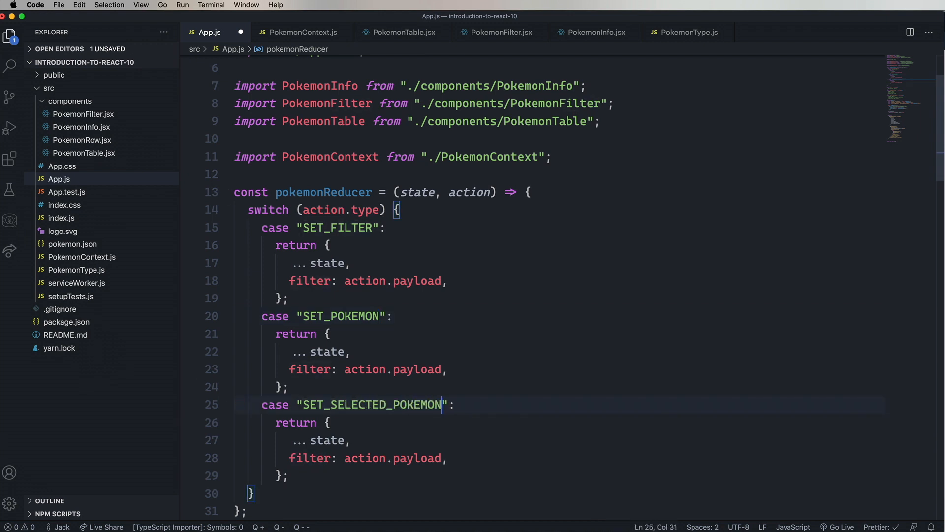
text(pokemon)
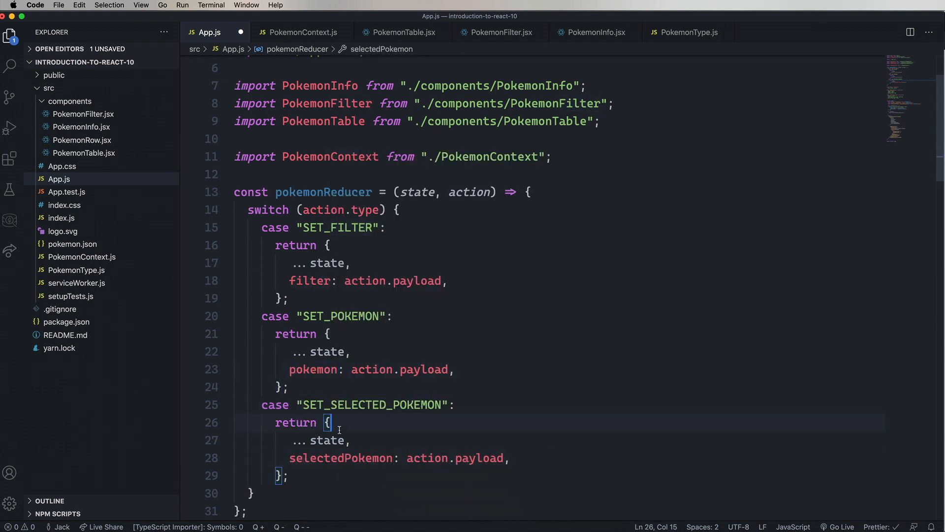
scroll(down, 3)
text(default:)
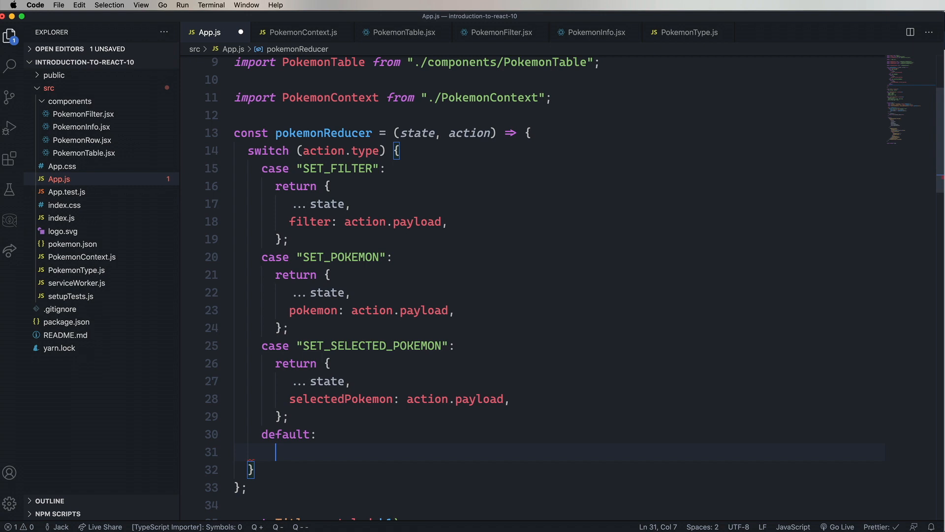
text(throw new Error(")
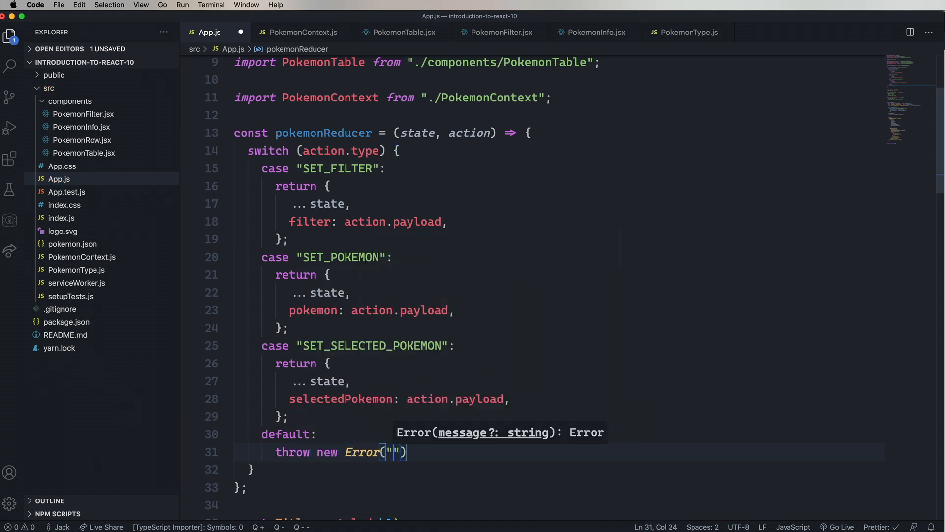
- Finish the 'No action' error message and move the caret to the useState declarations
text(No action)
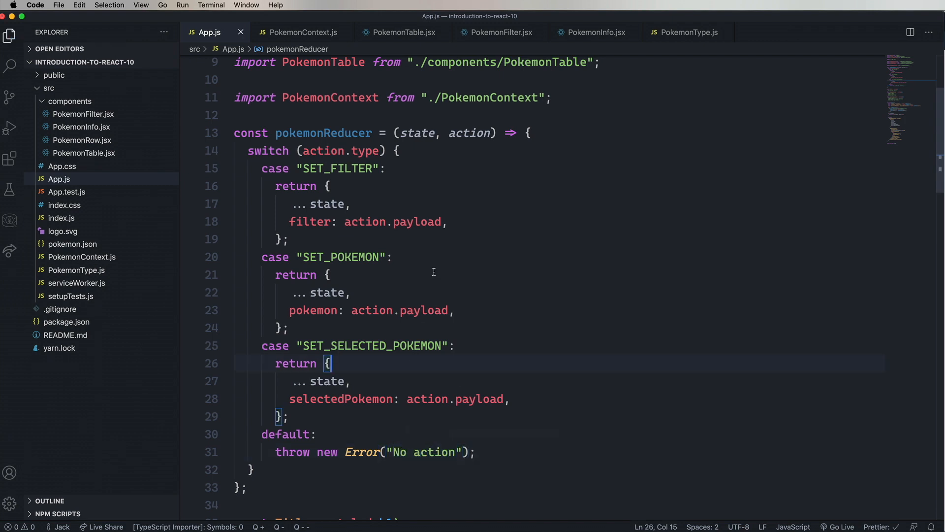
double_click(323, 132)
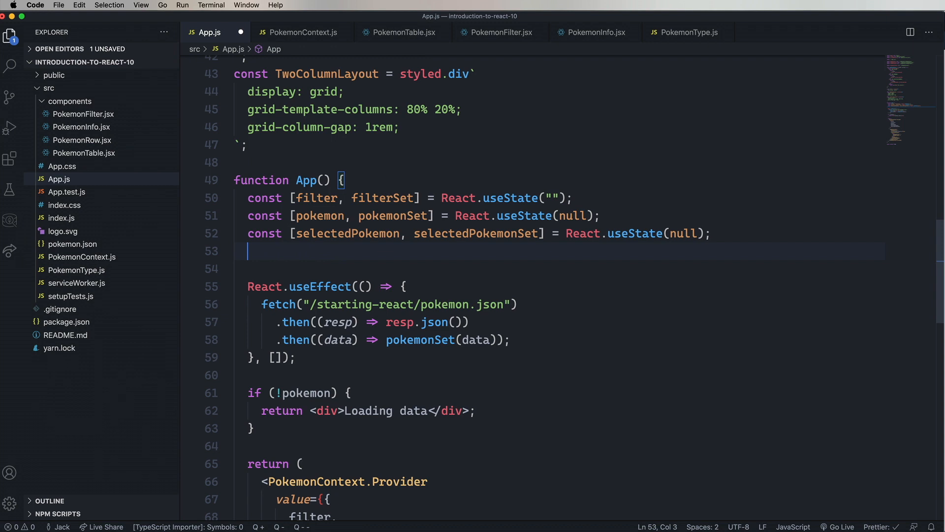
- Declare const [state, dispatch] = React.useReducer(pokemonReducer, { pokemon: [], filter: "", selectedPokemon: null })
text(const [])
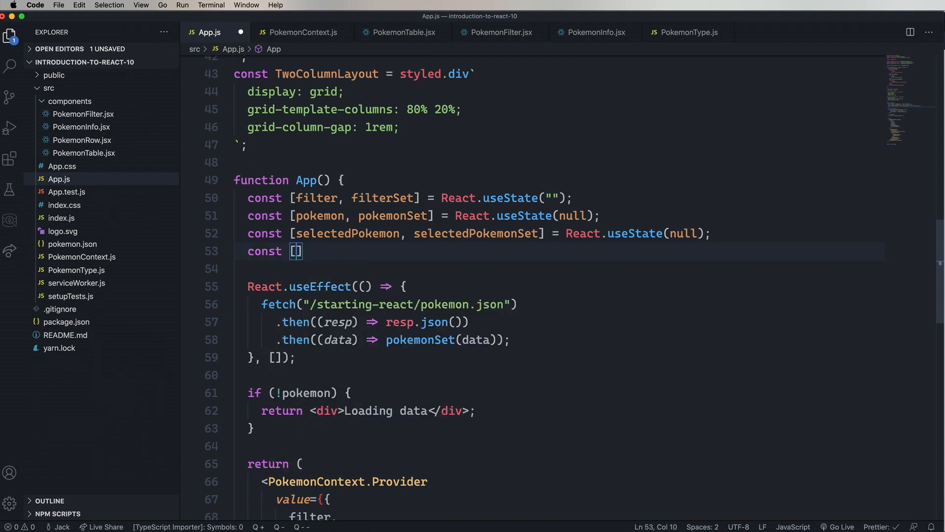
text(state,dispatch)
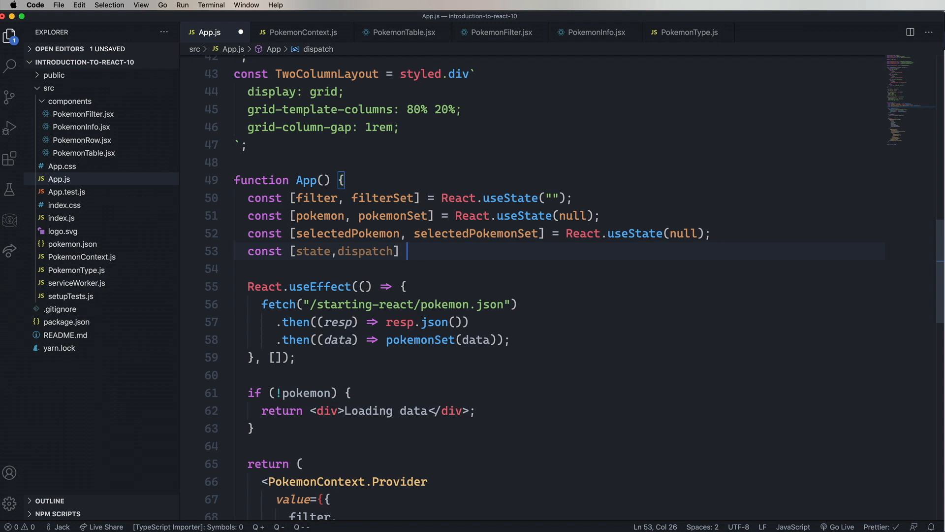
text(= React.useReducer()
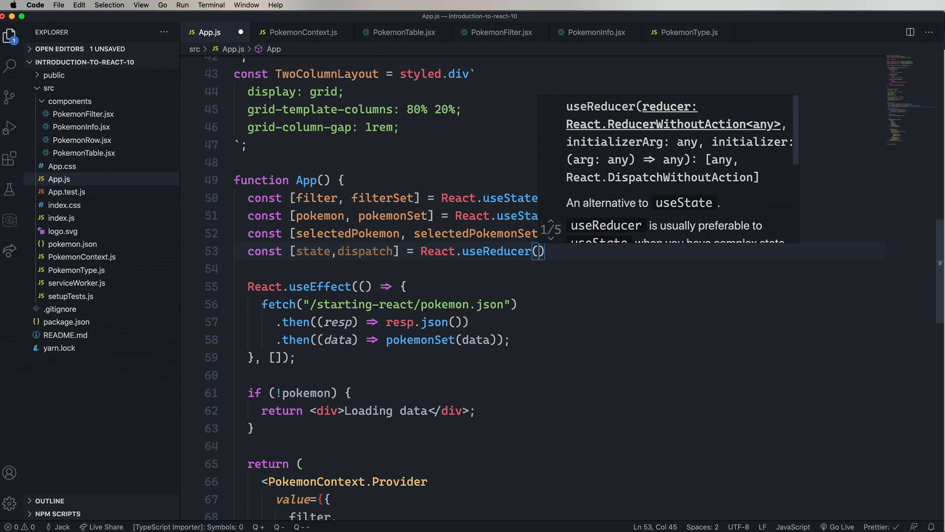
text(pokemonReducer)
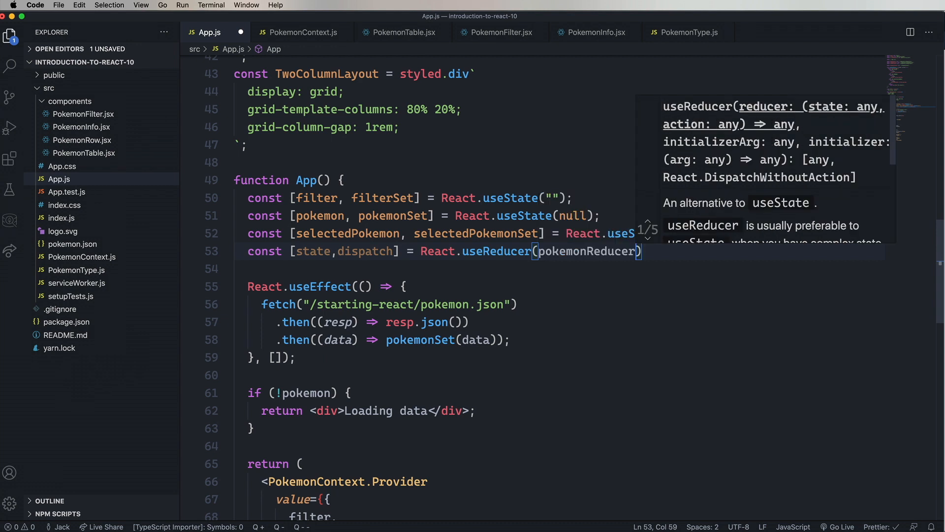
text(, {})
text(pokemon: [],)
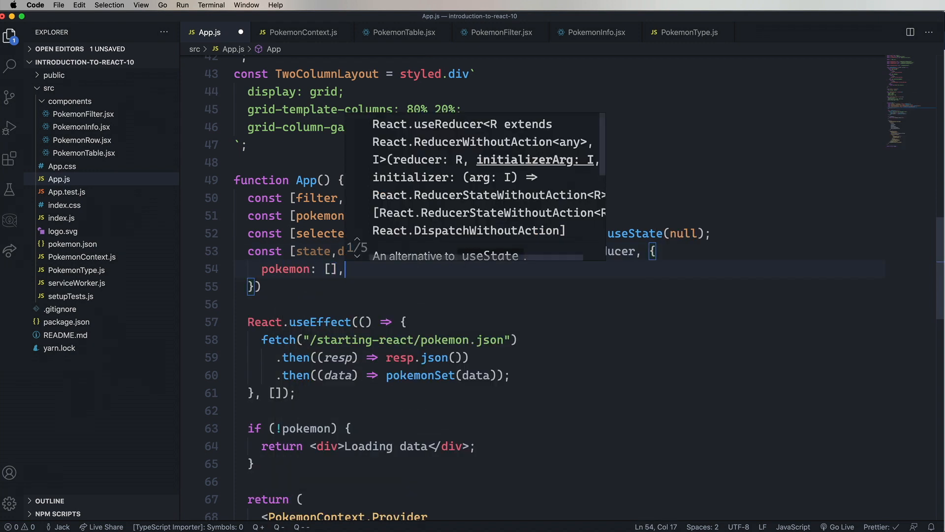
text(filter:)
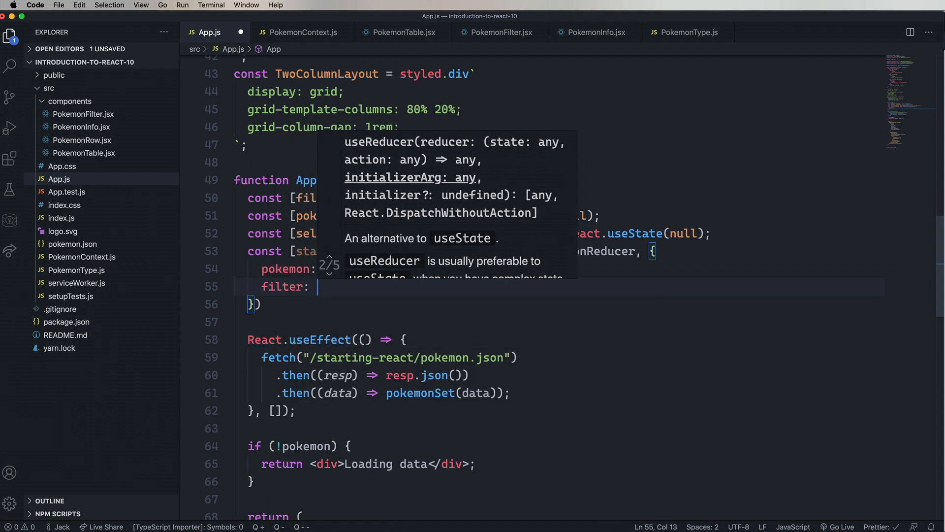
text("",)
text(selectedPokemon: null,)
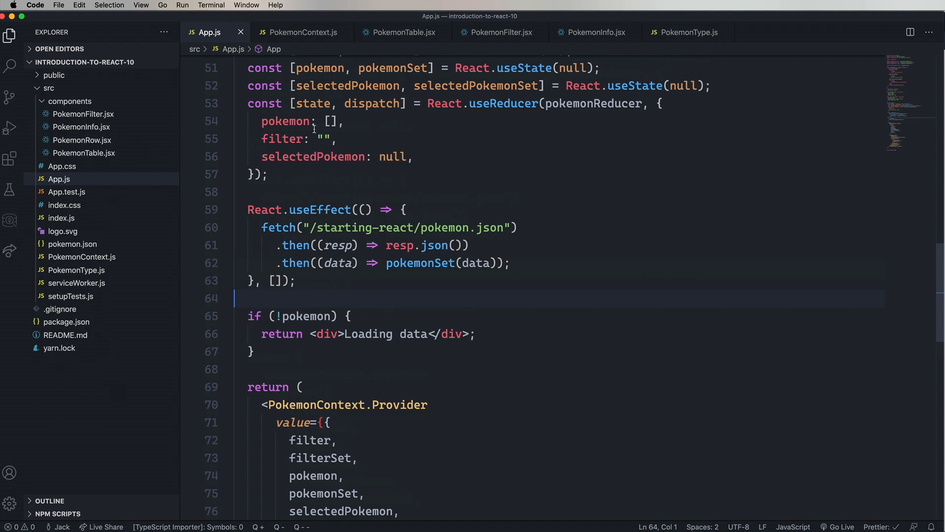
- Replace pokemonSet(data) with dispatch({ type: 'SET_POKEMON', payload: data }) and save
text(dispatch)
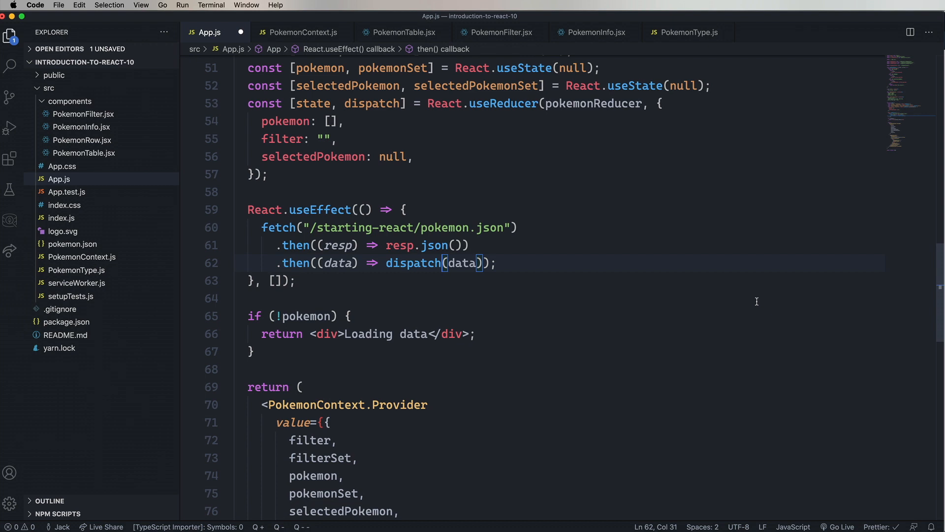
mouse_move(462, 264)
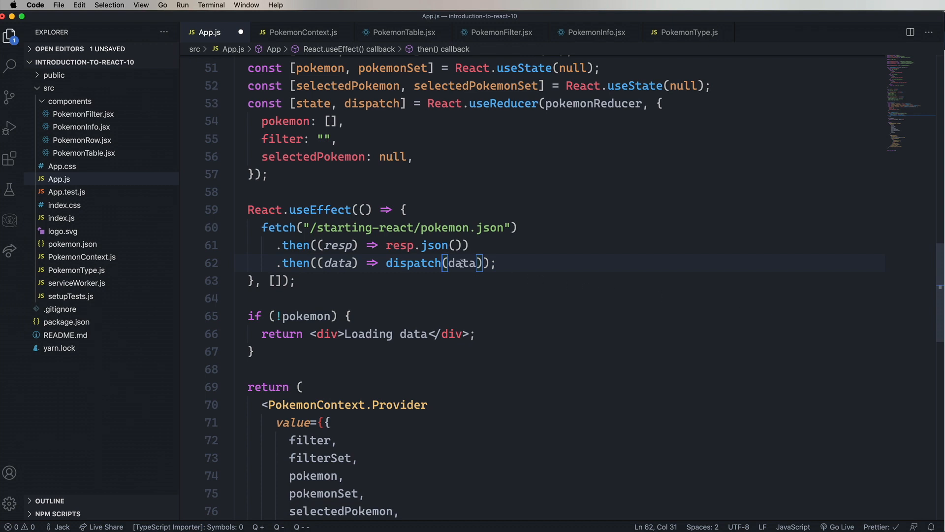
text({)
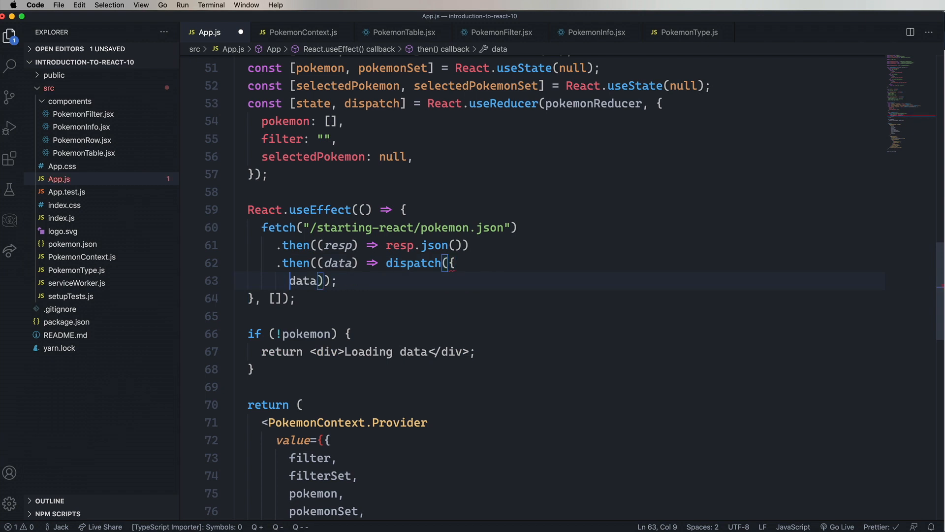
text(type:)
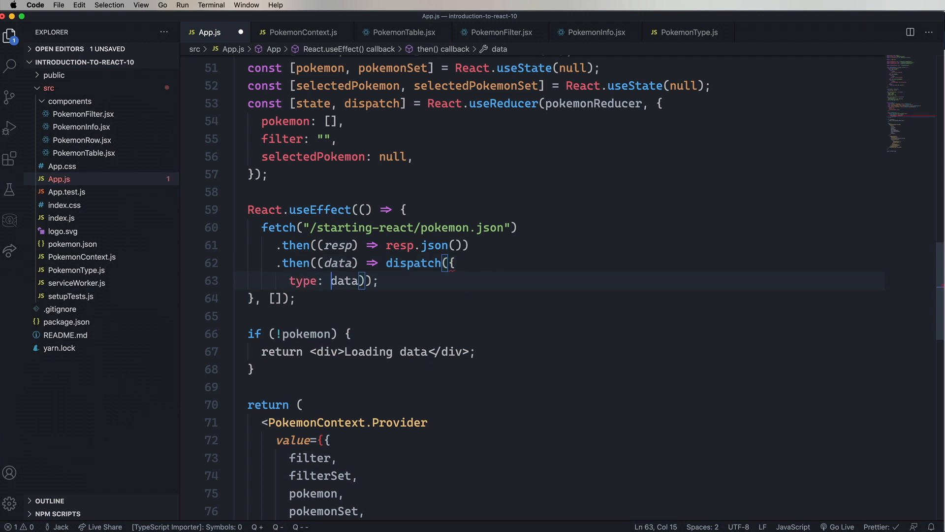
text('SET_POKEMON',)
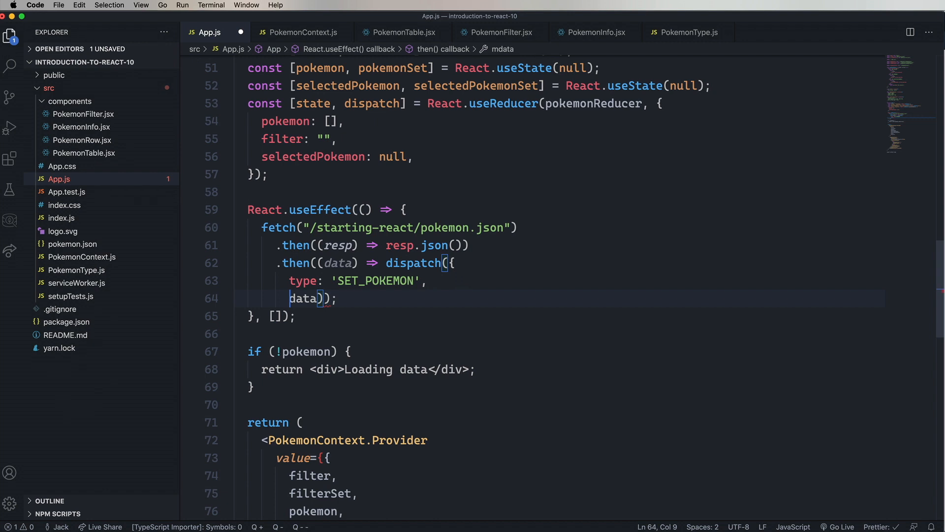
text(payload:)
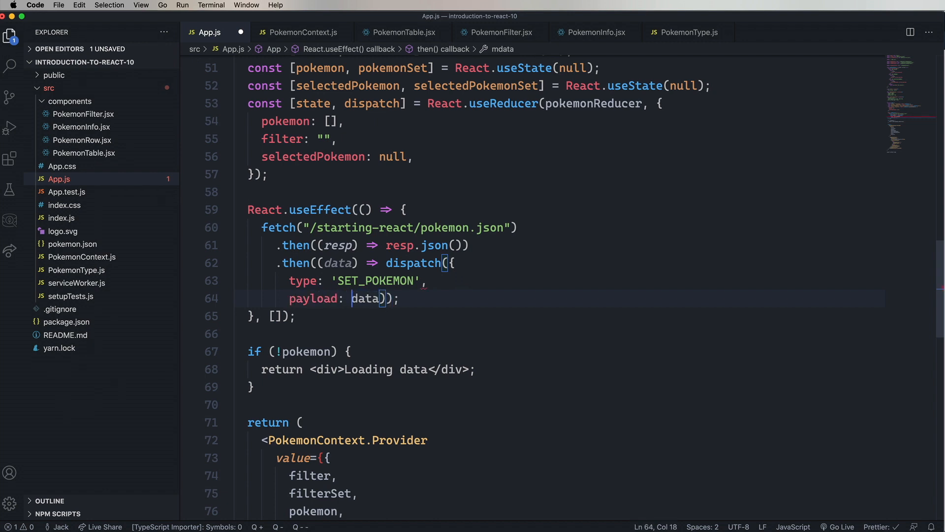
key(enter)
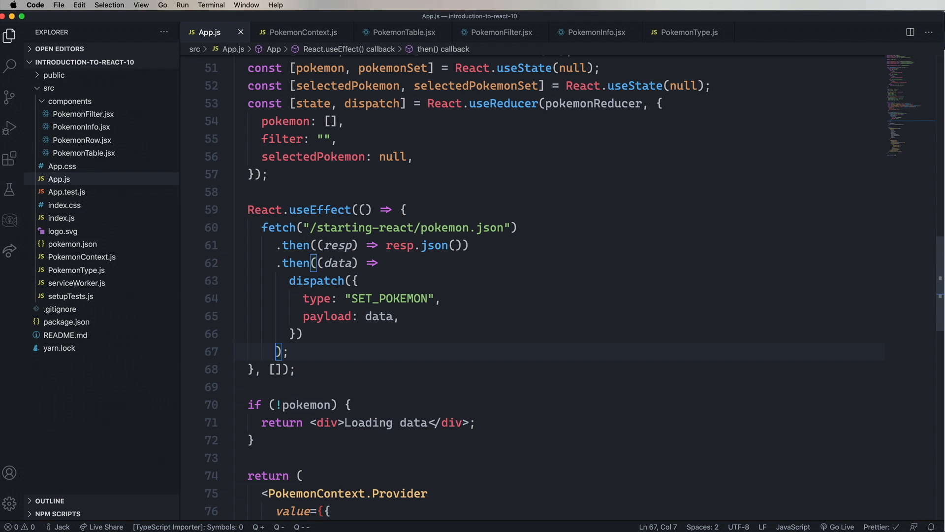
- Change the loading check from !pokemon to !state.pokemon
double_click(306, 405)
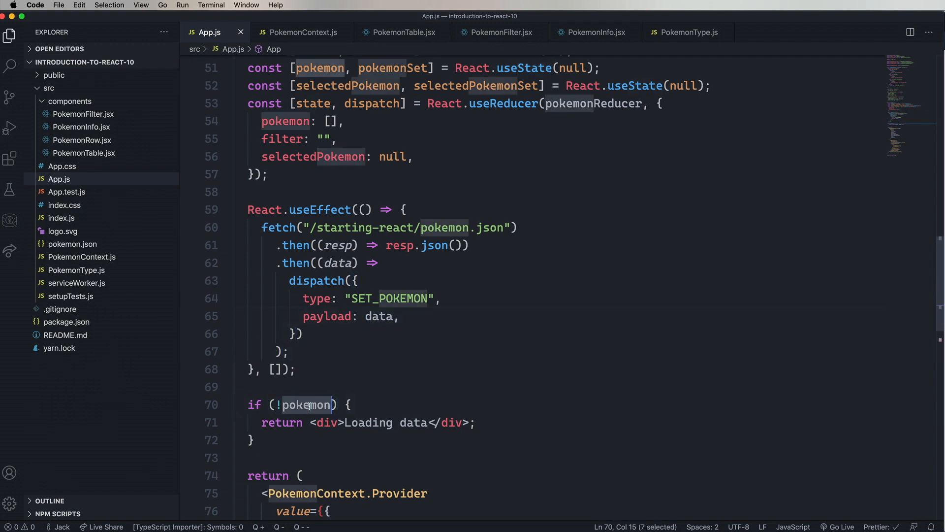
text(state.)
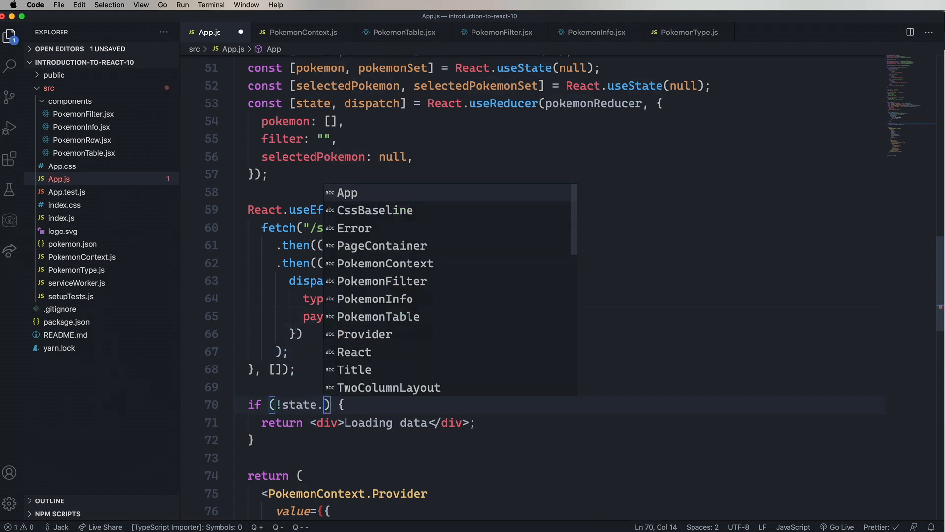
text(pokemon)
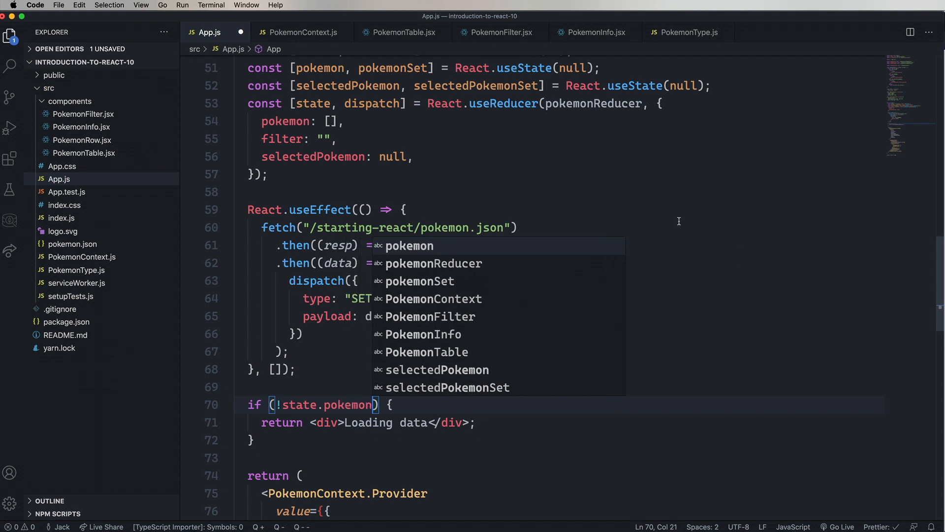
mouse_move(516, 204)
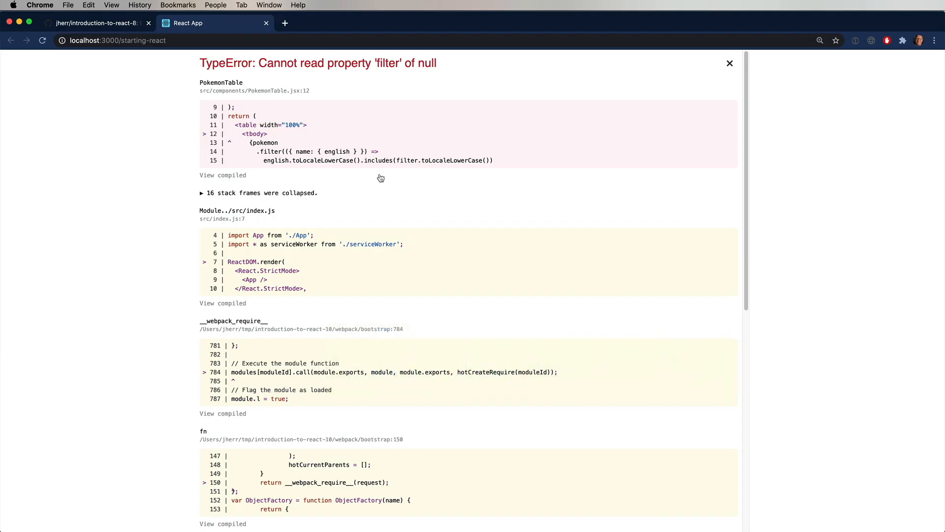
mouse_move(360, 62)
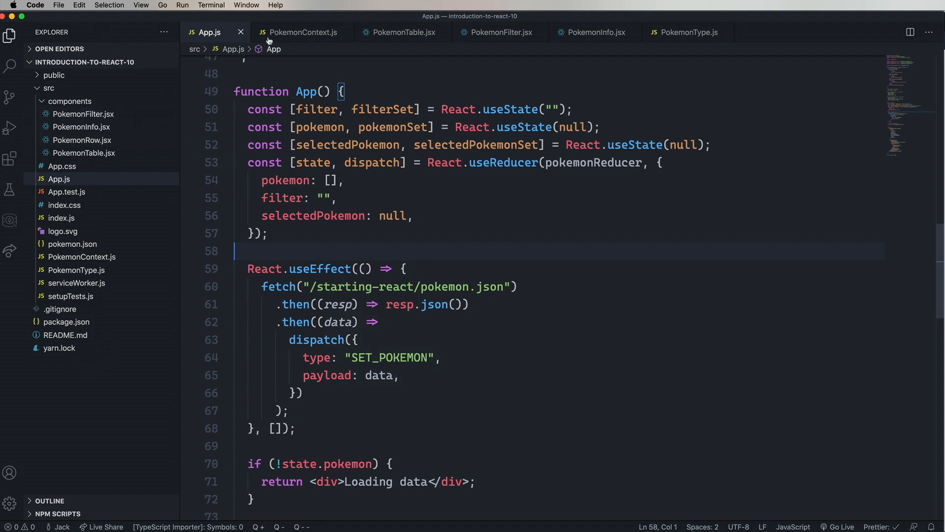
mouse_move(398, 35)
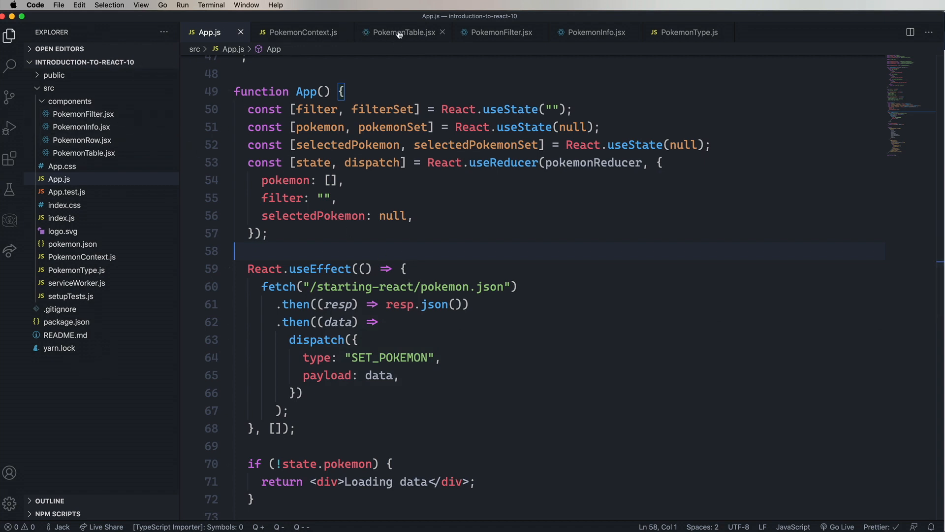
- In PokemonTable.jsx, destructure state: { pokemon } and dispatch from the Pokemon context
click(403, 32)
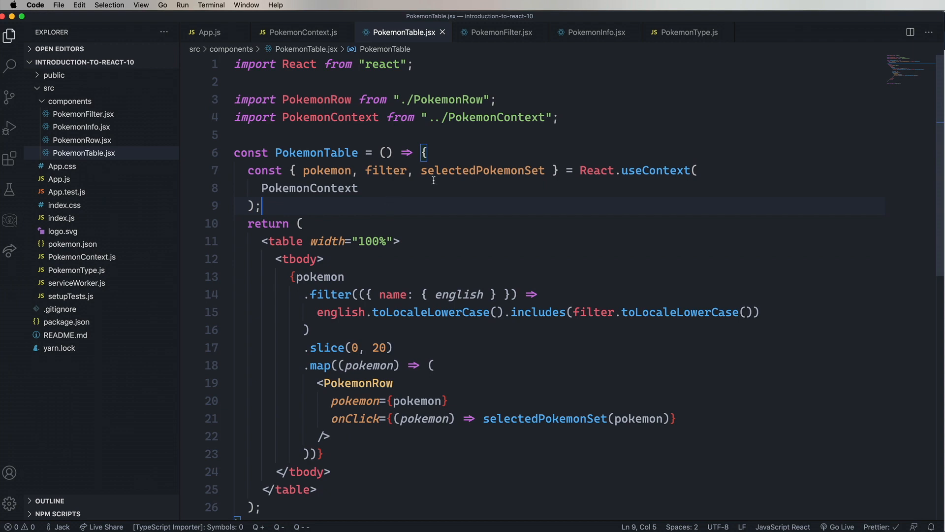
mouse_move(507, 181)
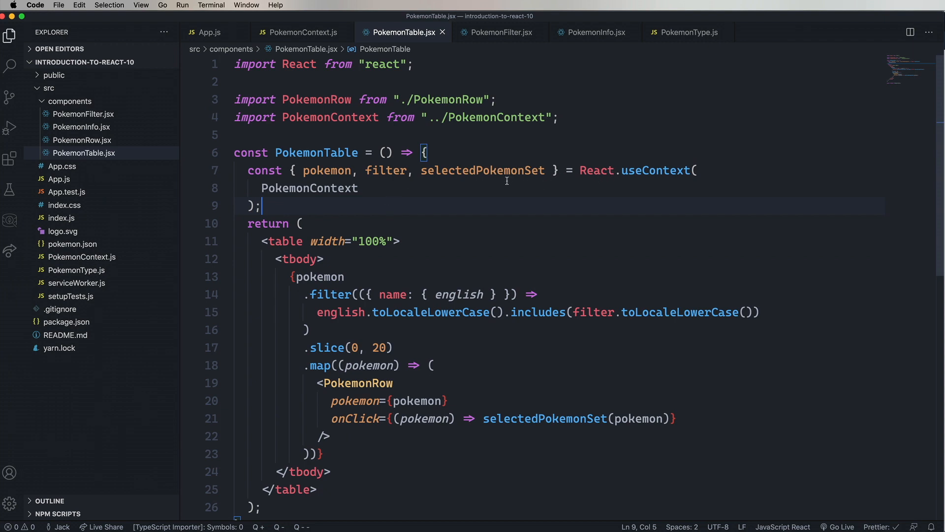
mouse_move(306, 172)
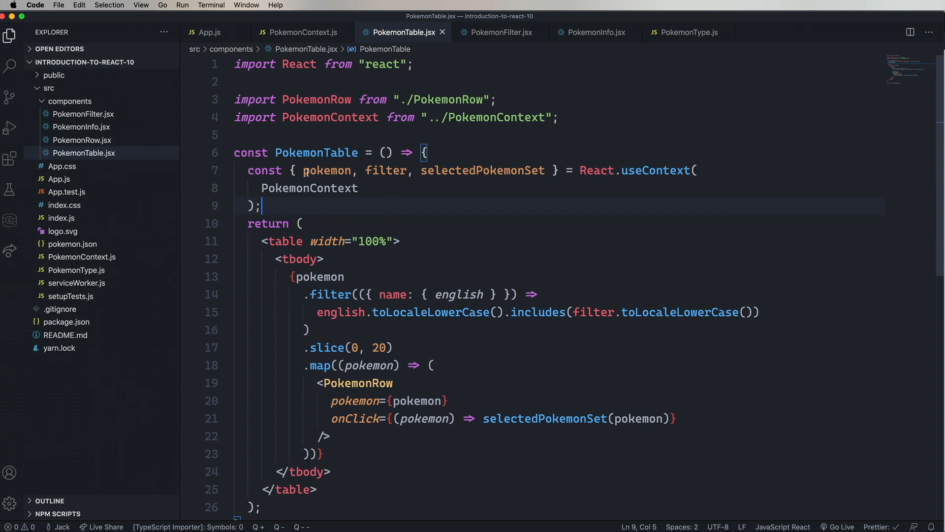
double_click(327, 170)
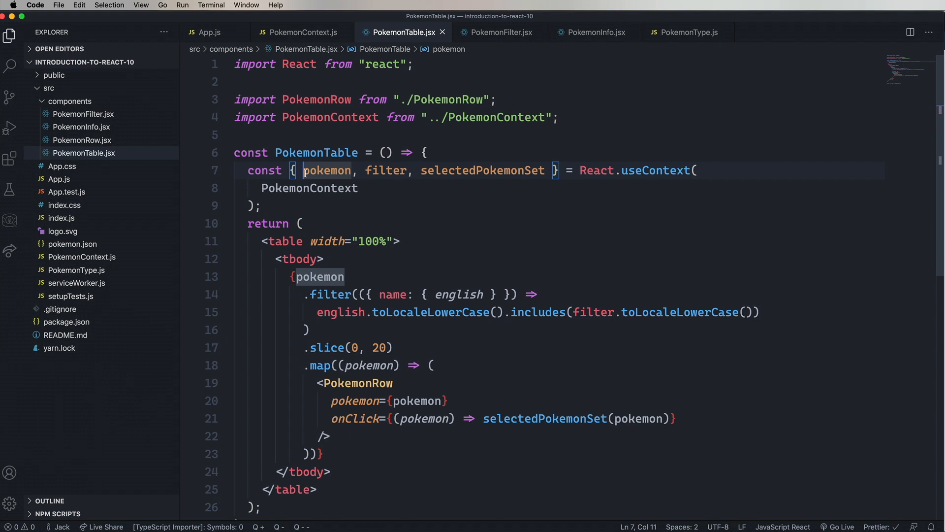
text(state: {)
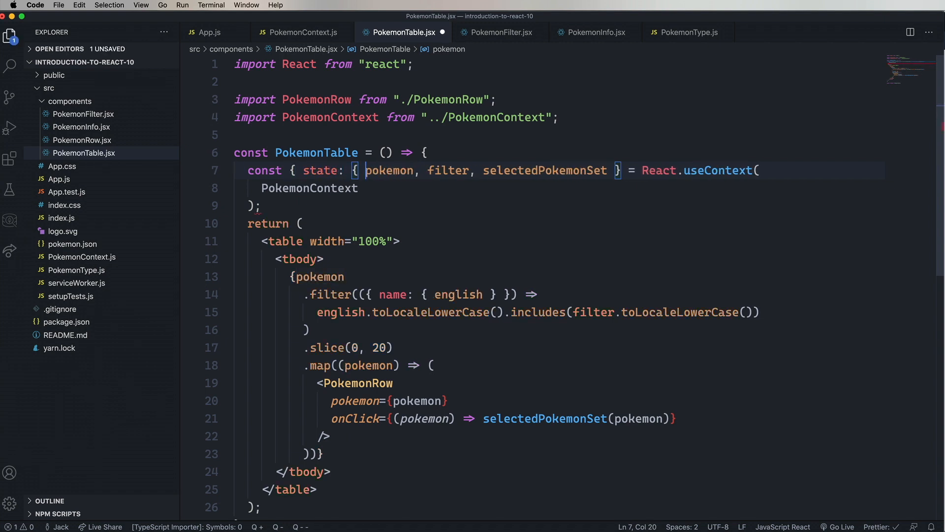
key(Backspace)
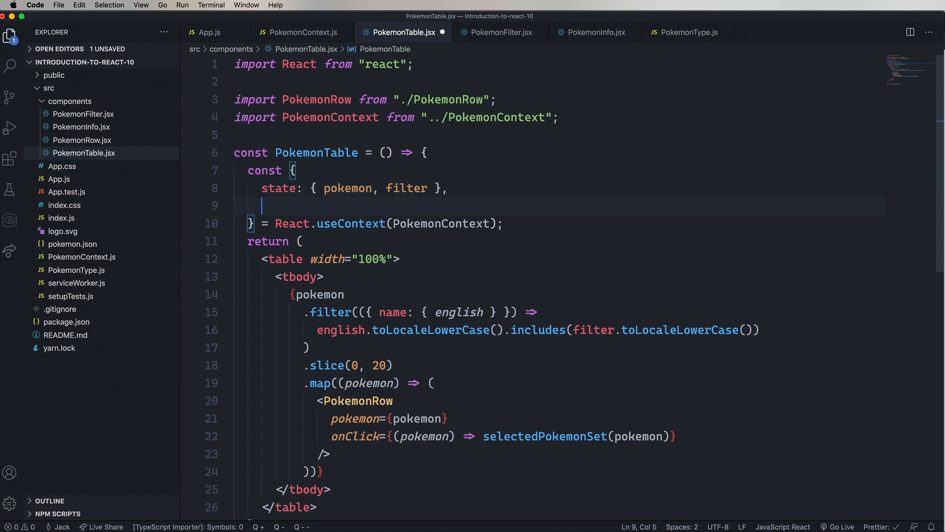
text(dispatch,)
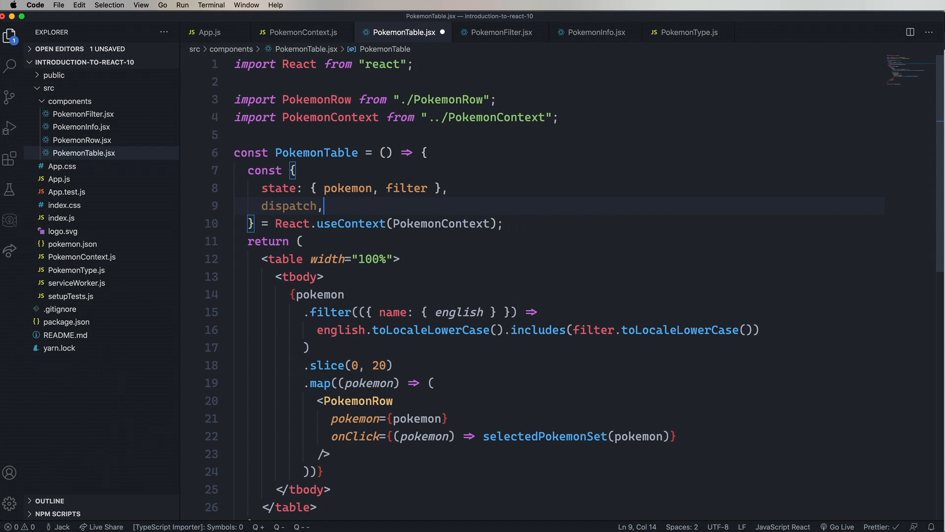
double_click(290, 206)
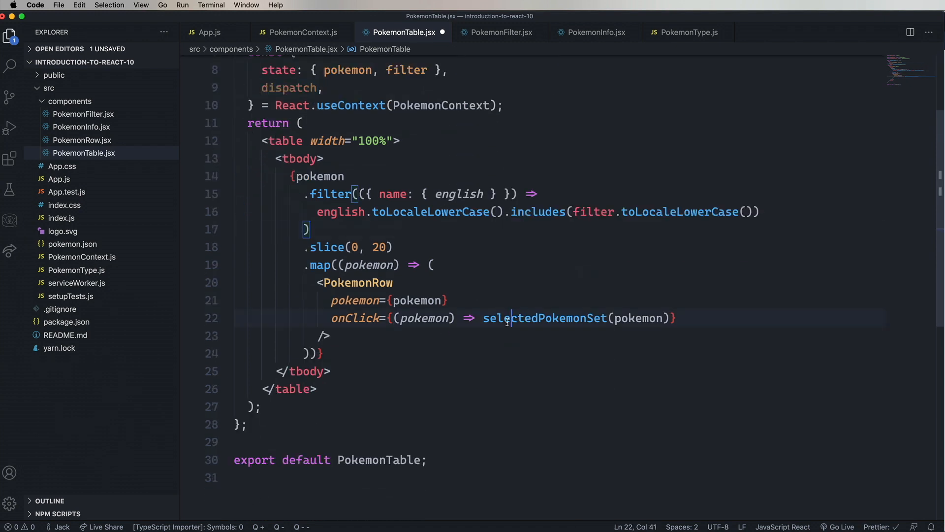
- Make each row click dispatch({ type: 'SET_SELECTED_POKEMON', payload: pokemon })
double_click(545, 319)
text(dispatch)
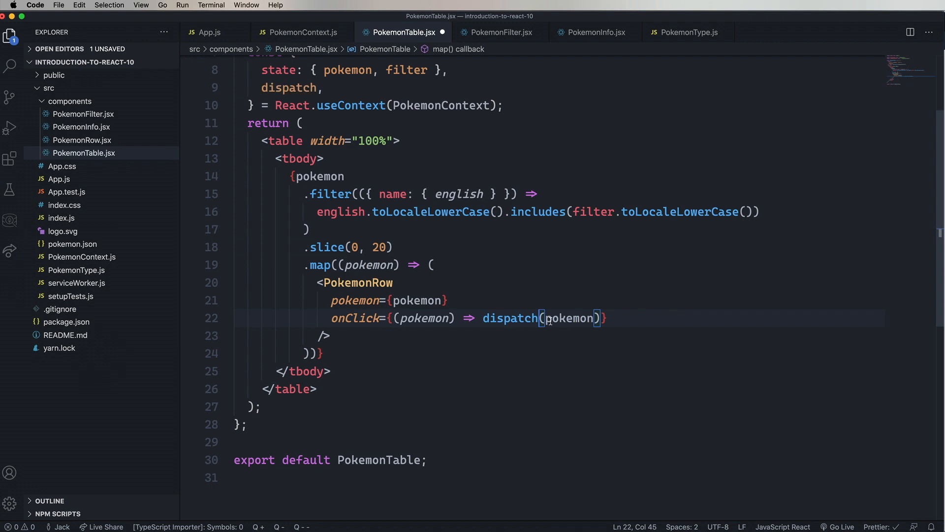
double_click(567, 318)
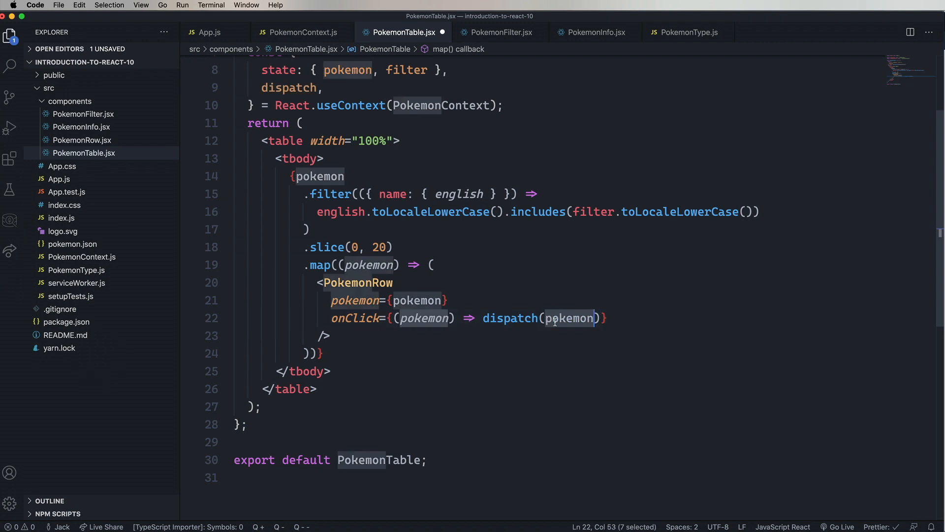
text({)
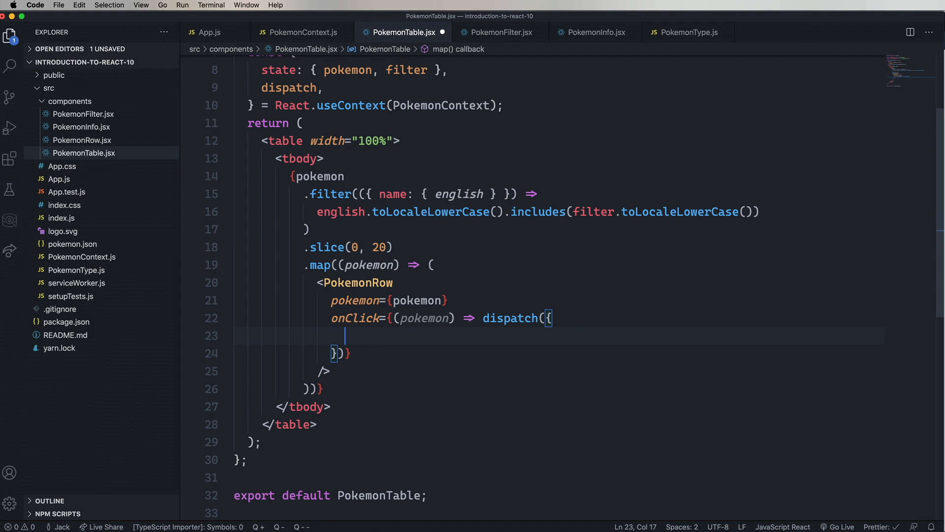
text(type: 'SET_SELECT')
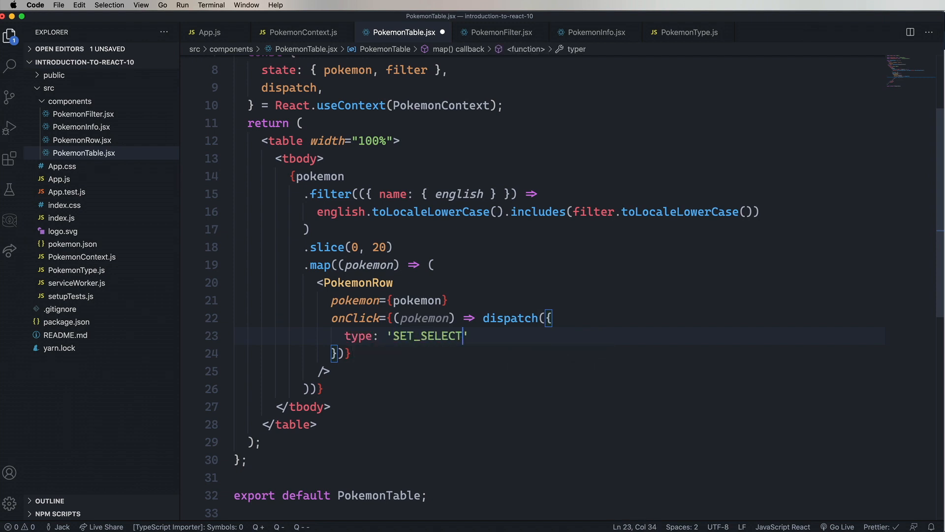
text(ED_POKEMON)
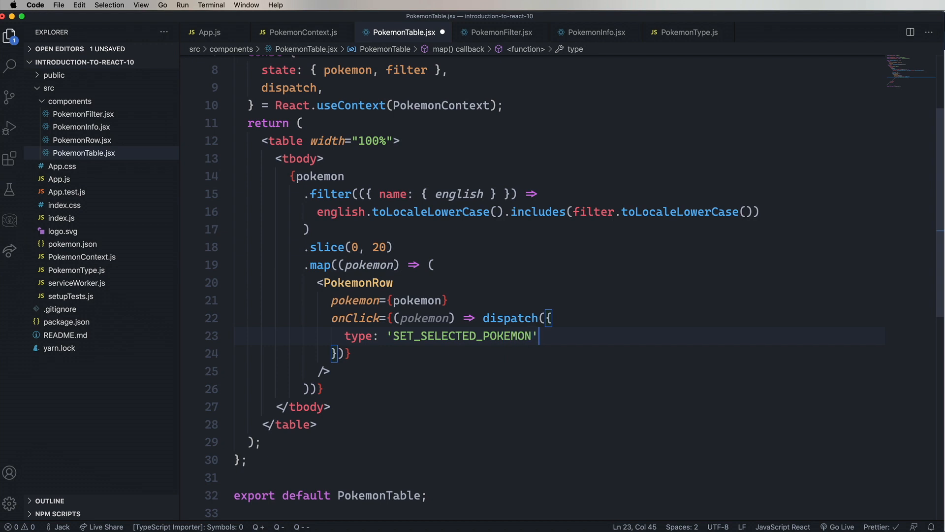
text(,)
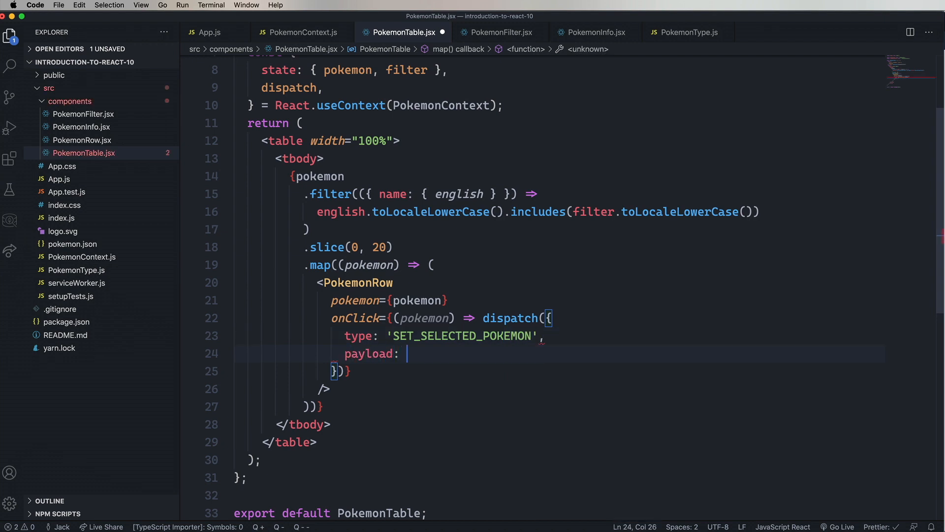
text(pokemon)
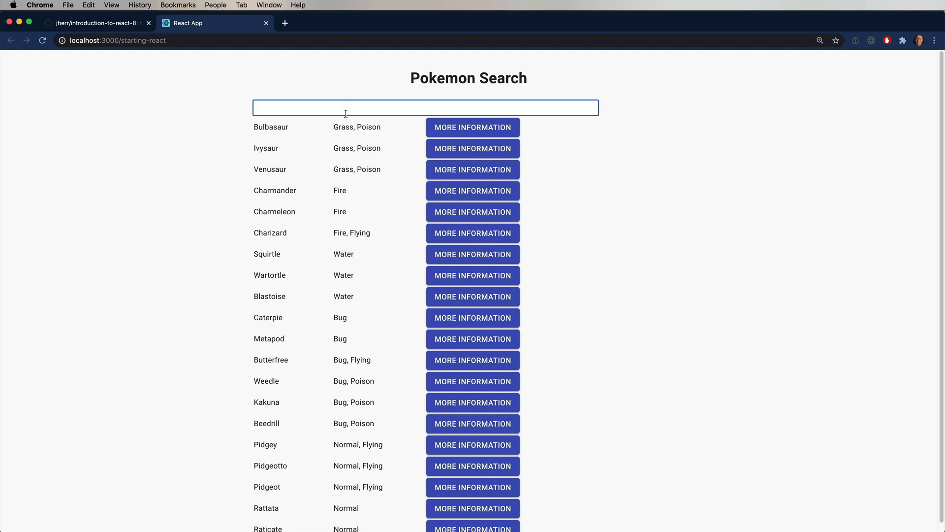
- Search 'bulb' in the running Pokemon Search app in Chrome
text(bulb)
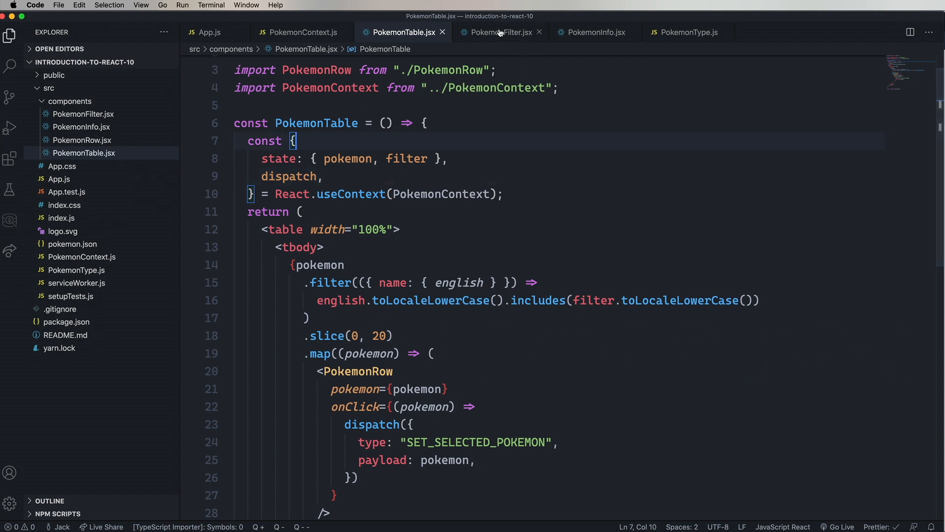
- In PokemonFilter.jsx, read state: { filter } and dispatch, and send SET_FILTER with evt.target.value on change
click(500, 32)
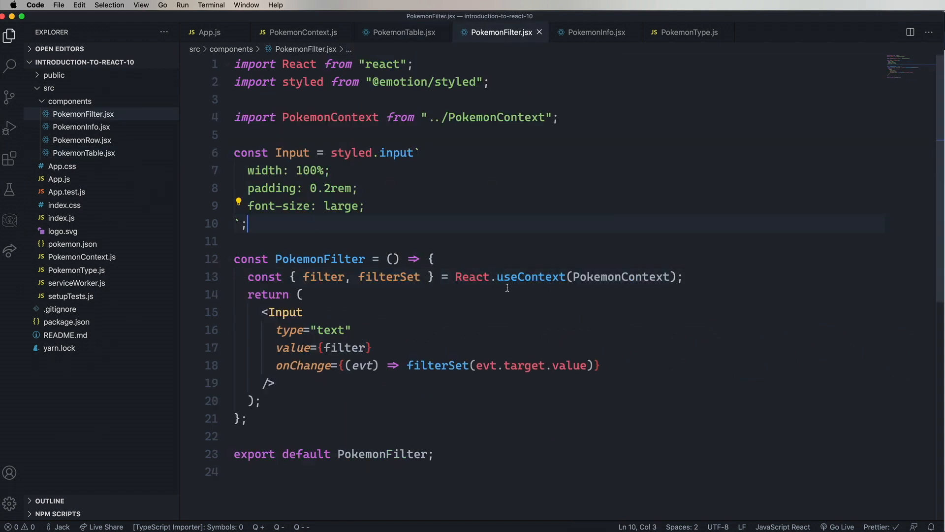
click(308, 276)
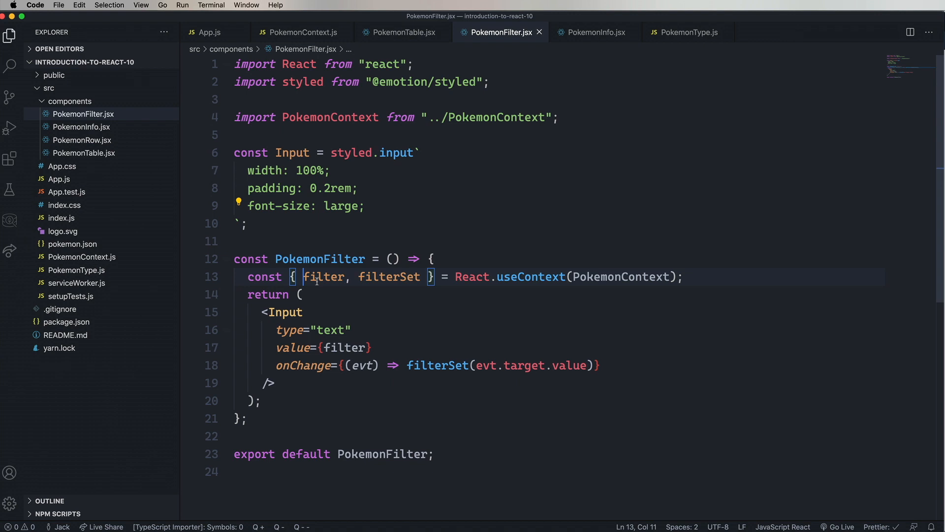
text(sa)
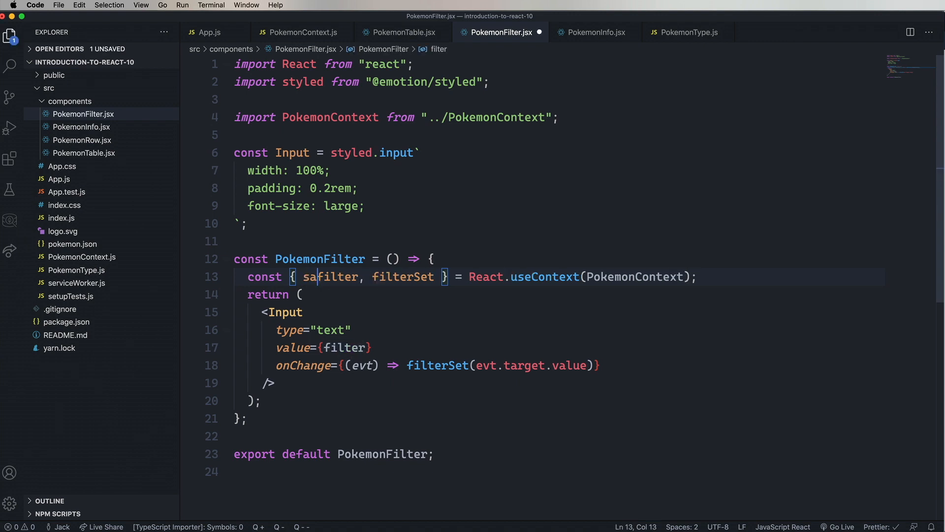
text(tate: {)
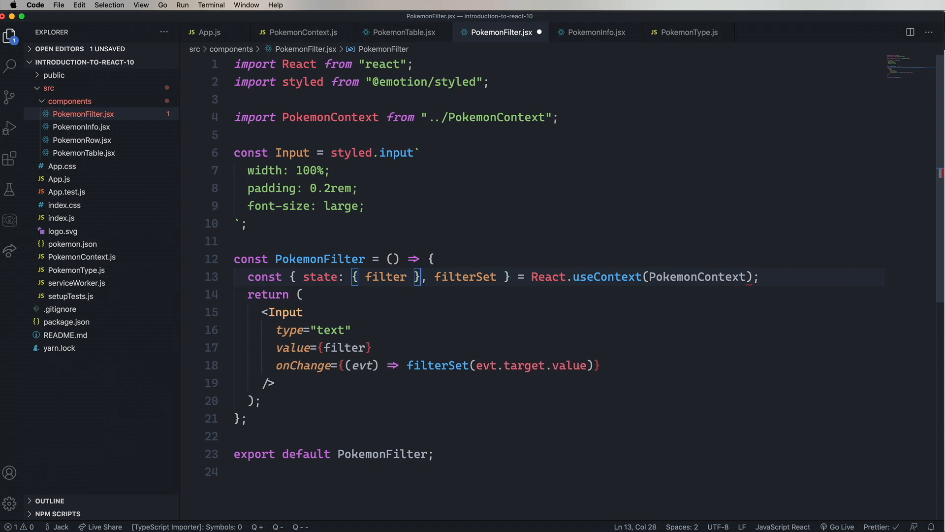
text(dispatch)
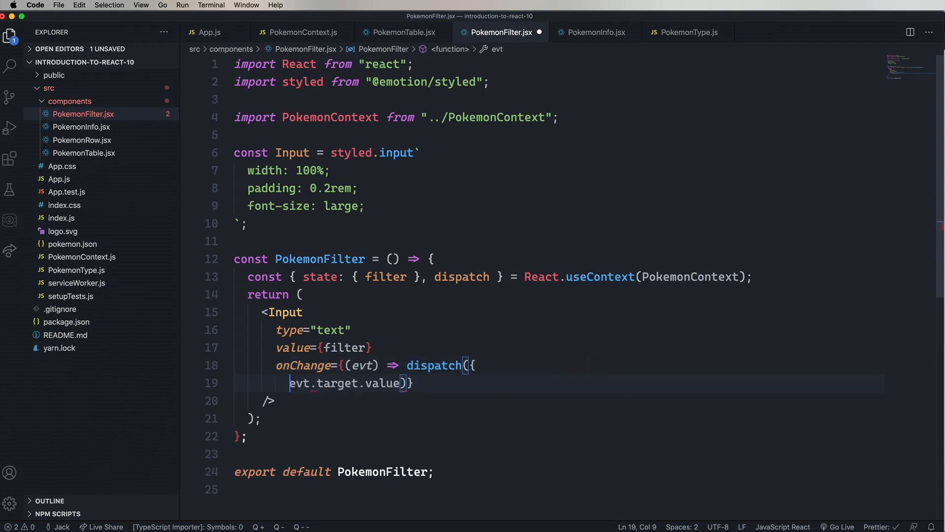
text(type: 'SET_FILTER',)
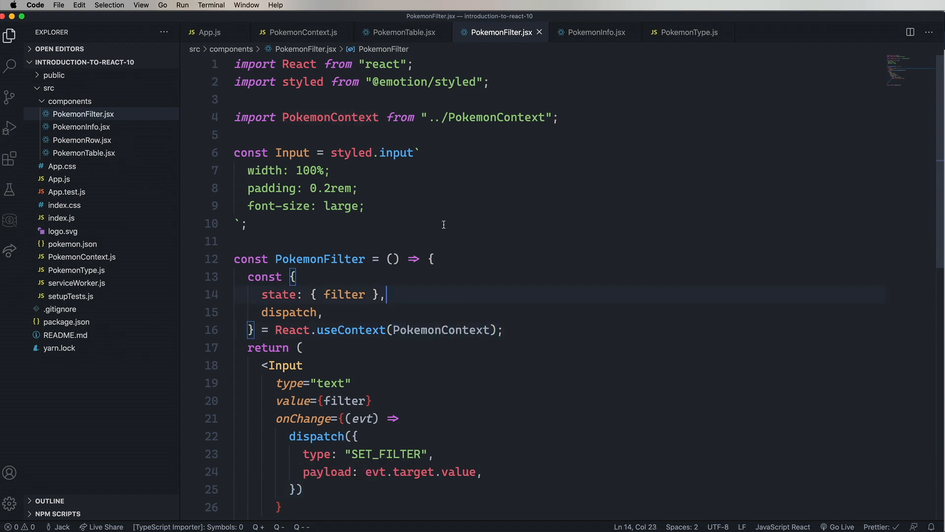
- Test the filter in Chrome by searching 'bulb'
click(331, 170)
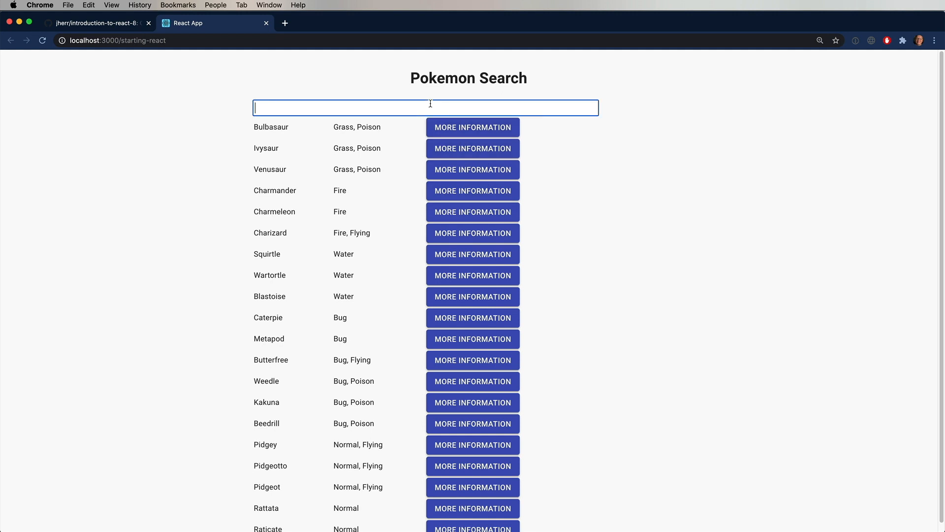
text(bul)
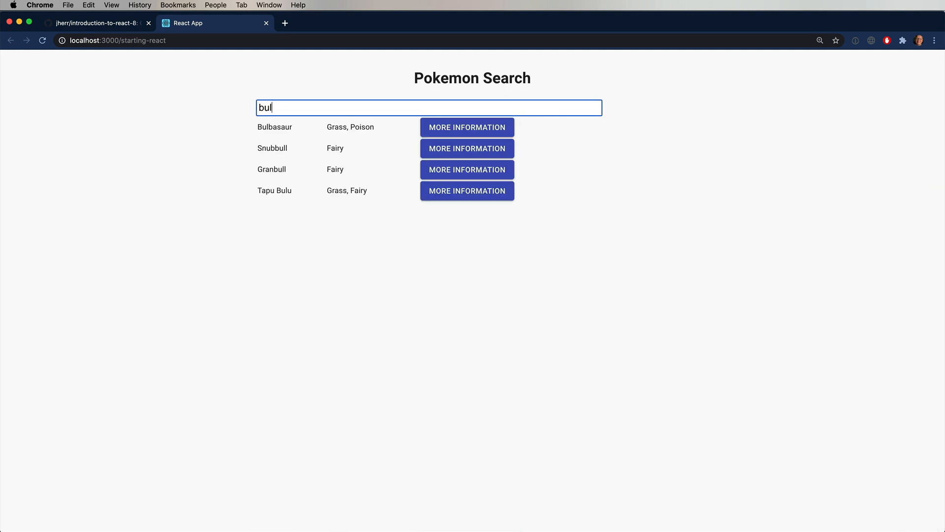
text(b)
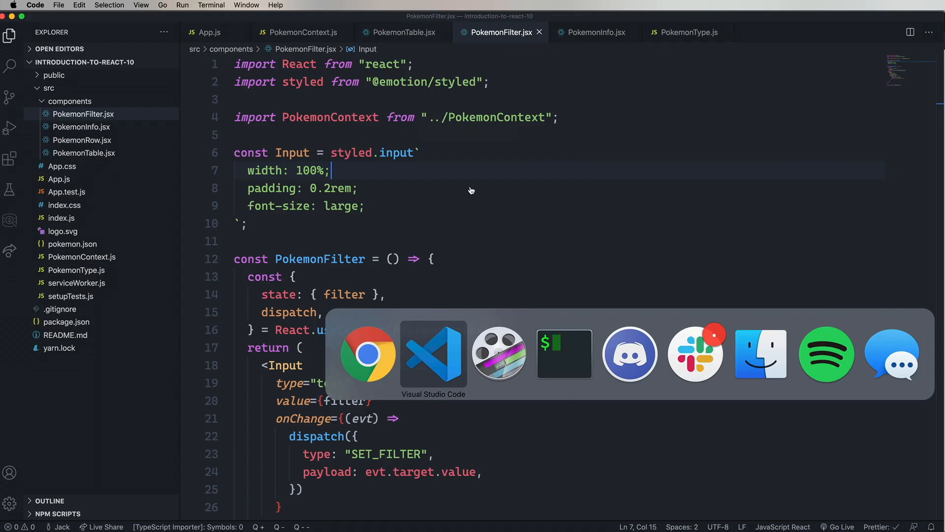
- Clear the search and show Bulbasaur's stats via More Information
click(594, 32)
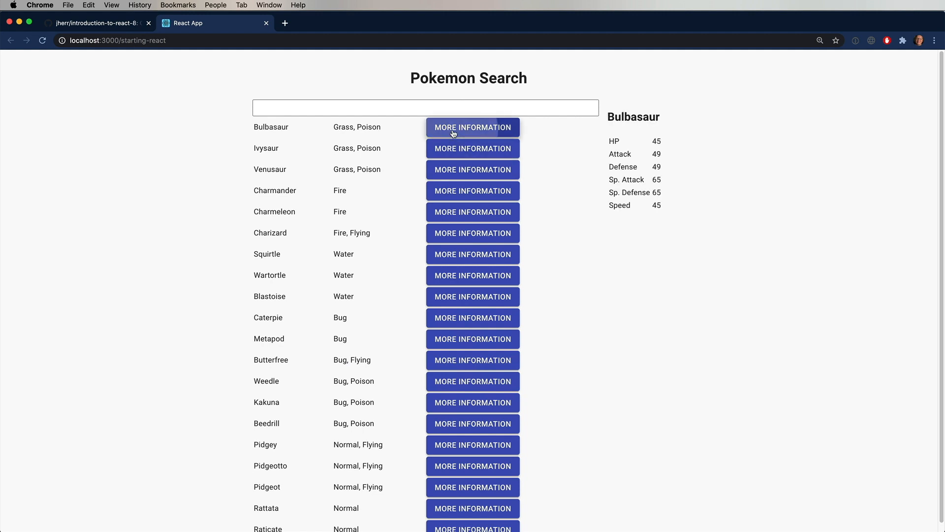
click(425, 107)
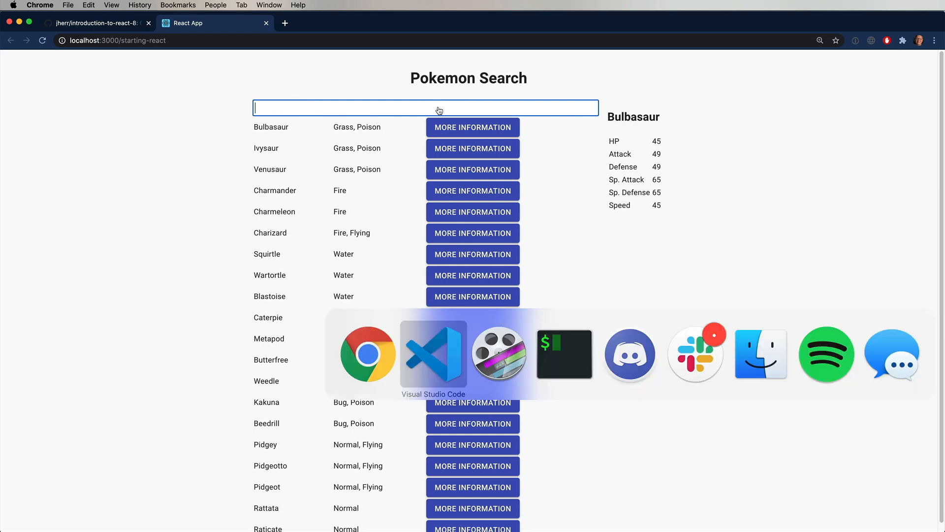
- Check PokemonInfo.jsx, then set App.js's PokemonContext.Provider value to { state, dispatch }
click(433, 354)
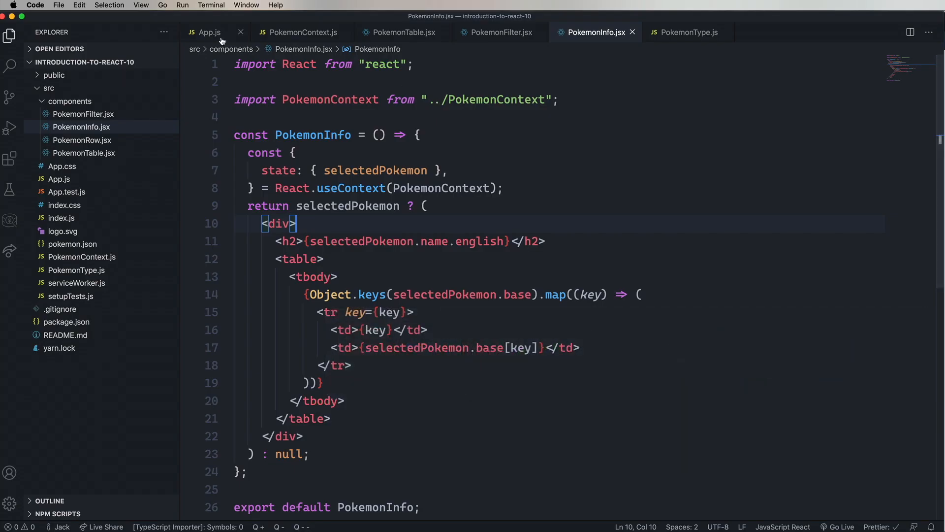
click(209, 32)
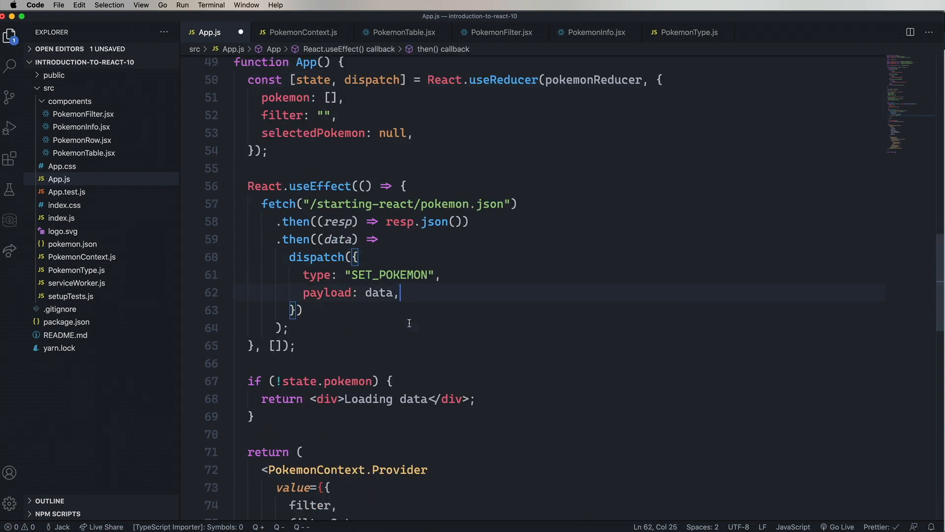
scroll(down, 3)
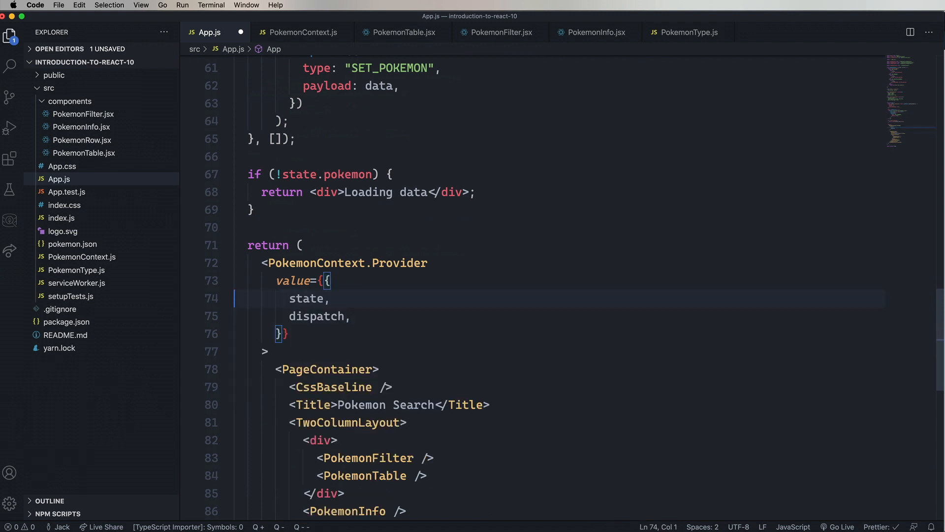
scroll(up, 3)
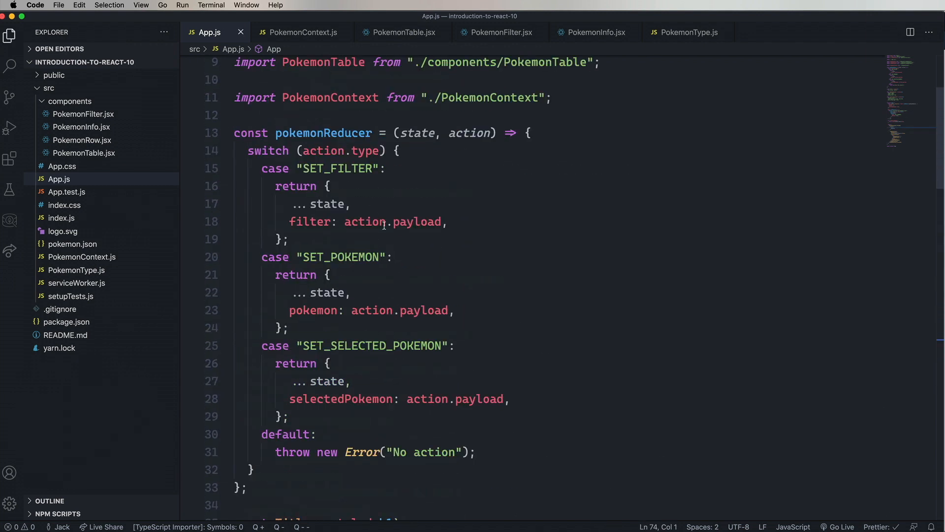